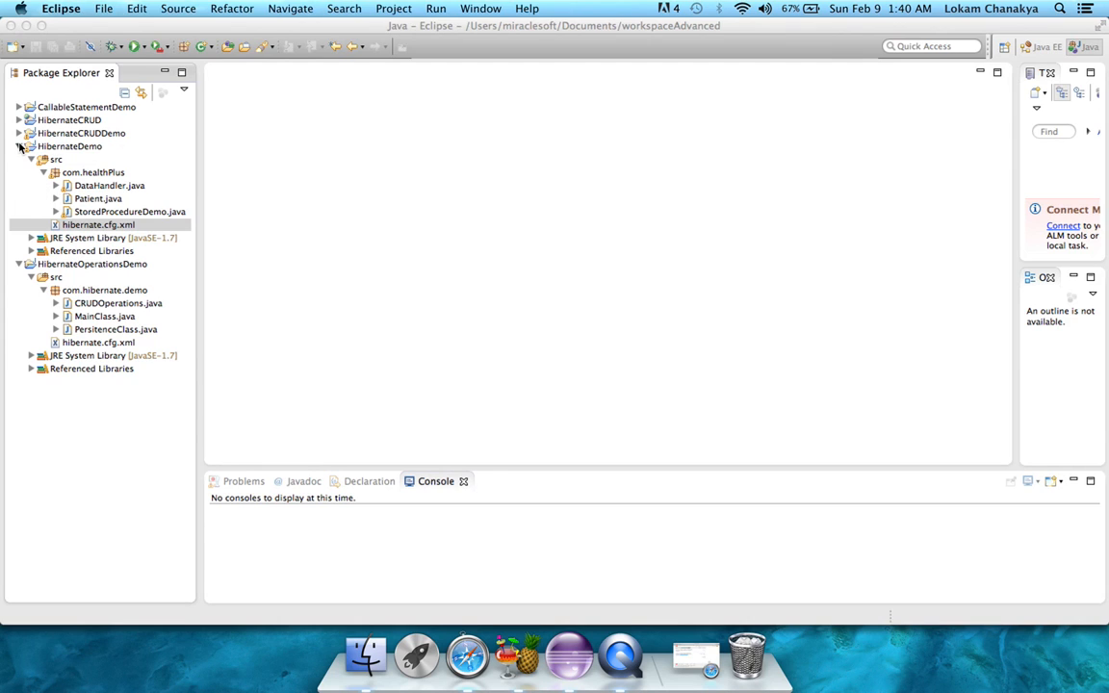
Collapse HibernateDemo and open HibernateOperationsDemo's hibernate.cfg.xml, placing the cursor after the XML declaration
{"action": "left_click", "coordinate": [19, 146]}
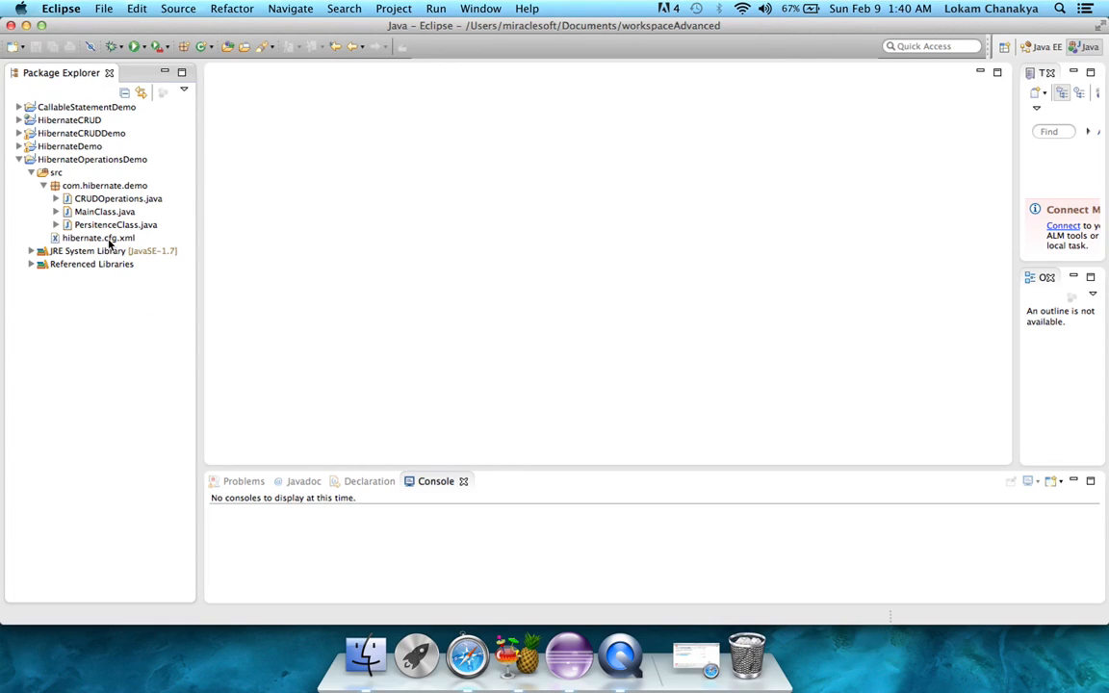
{"action": "left_click", "coordinate": [96, 238]}
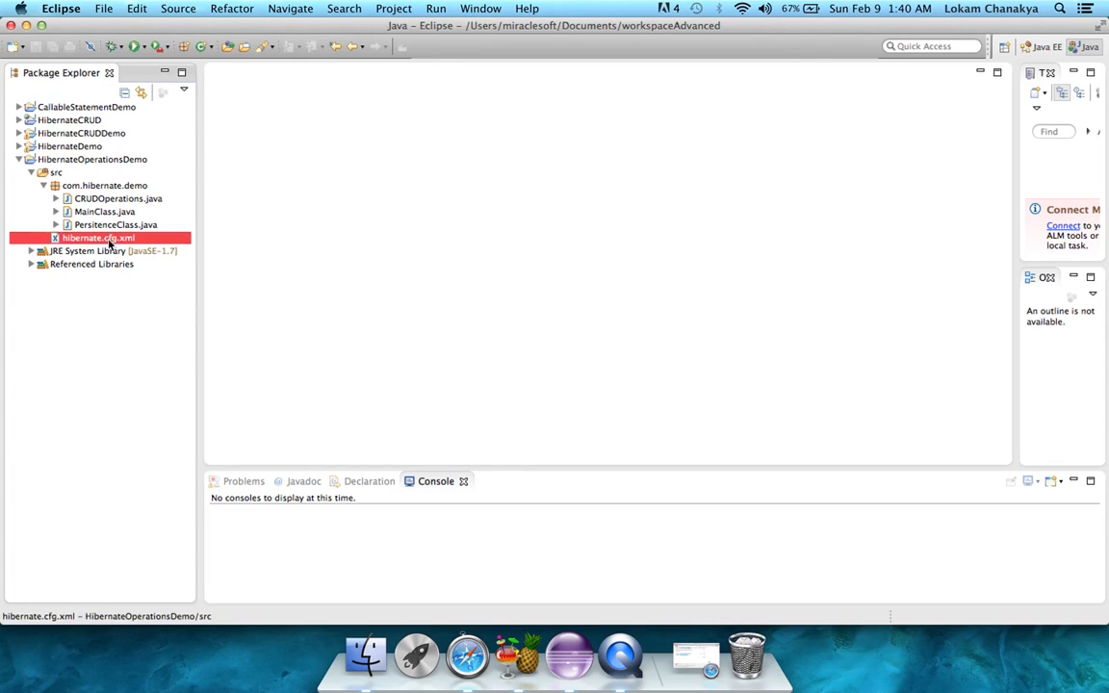
{"action": "double_click", "coordinate": [97, 238]}
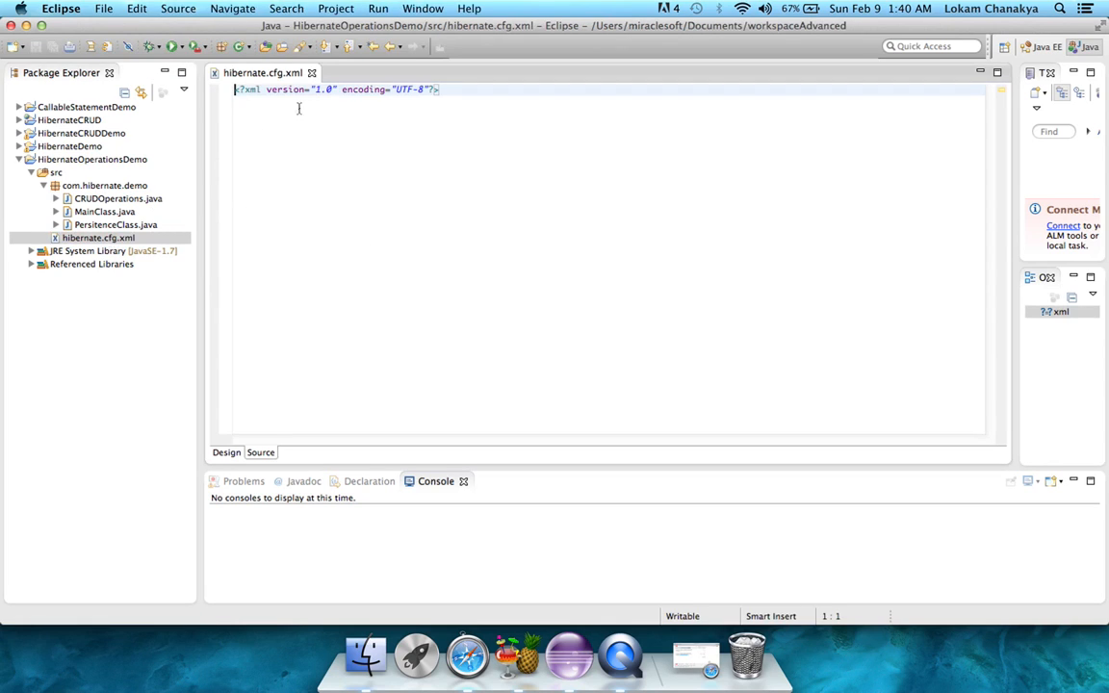
{"action": "left_click", "coordinate": [440, 88]}
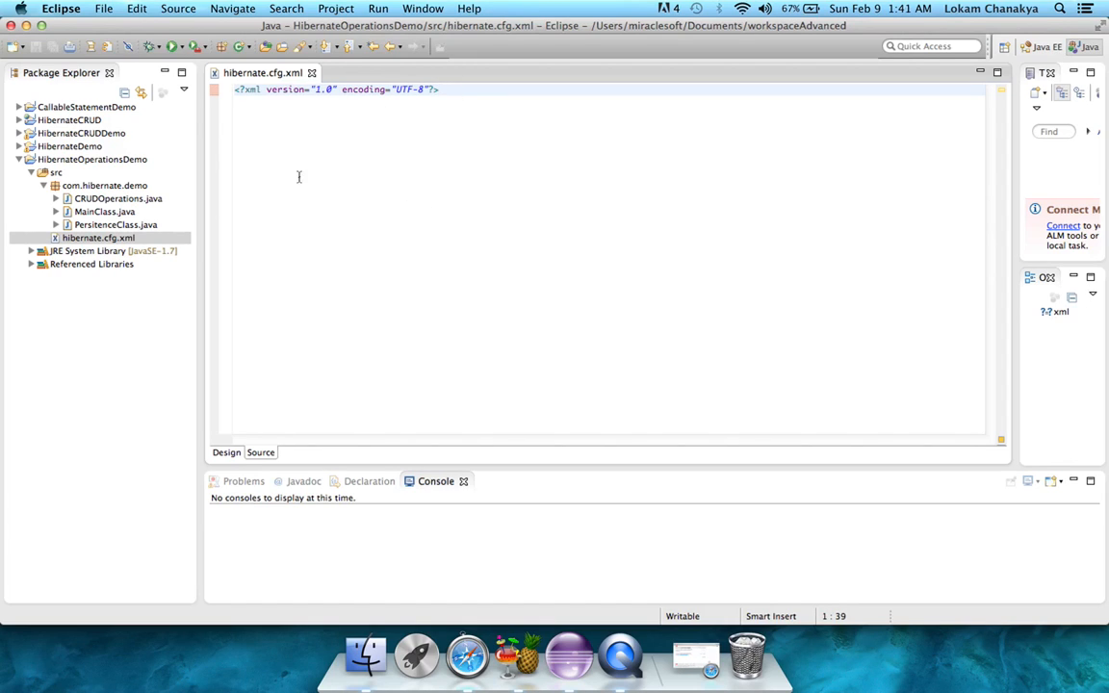
{"action": "mouse_move", "coordinate": [365, 655]}
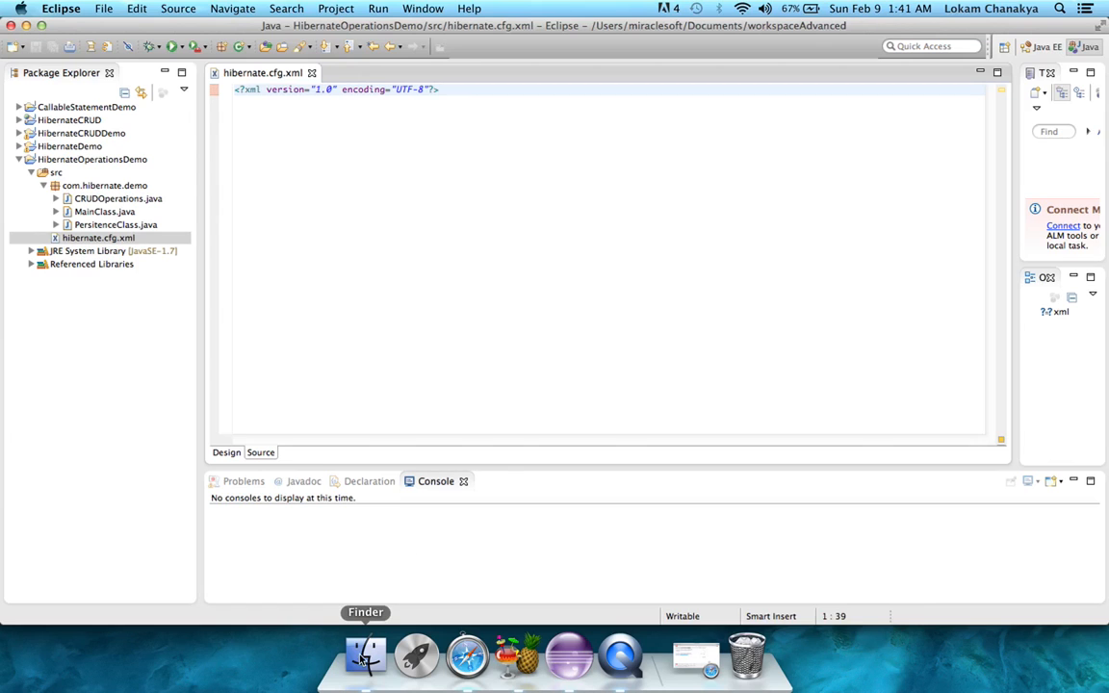
Use Finder to open Configuration.txt from HibernateVideos' Documents folder with TextEdit
{"action": "left_click", "coordinate": [365, 656]}
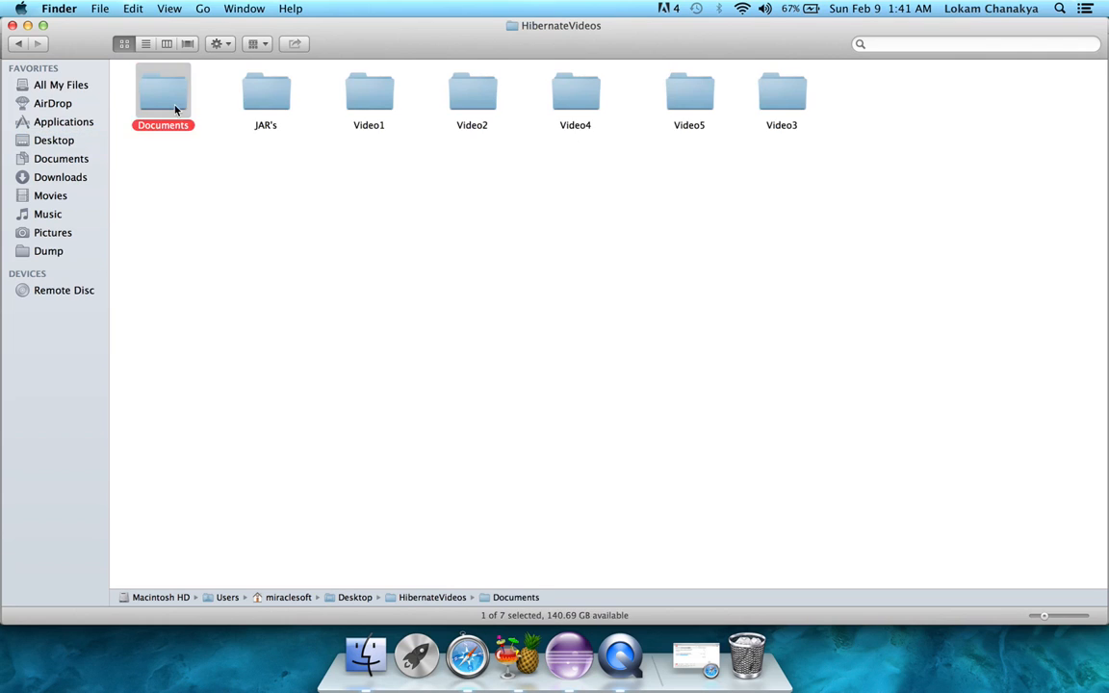
{"action": "double_click", "coordinate": [163, 91]}
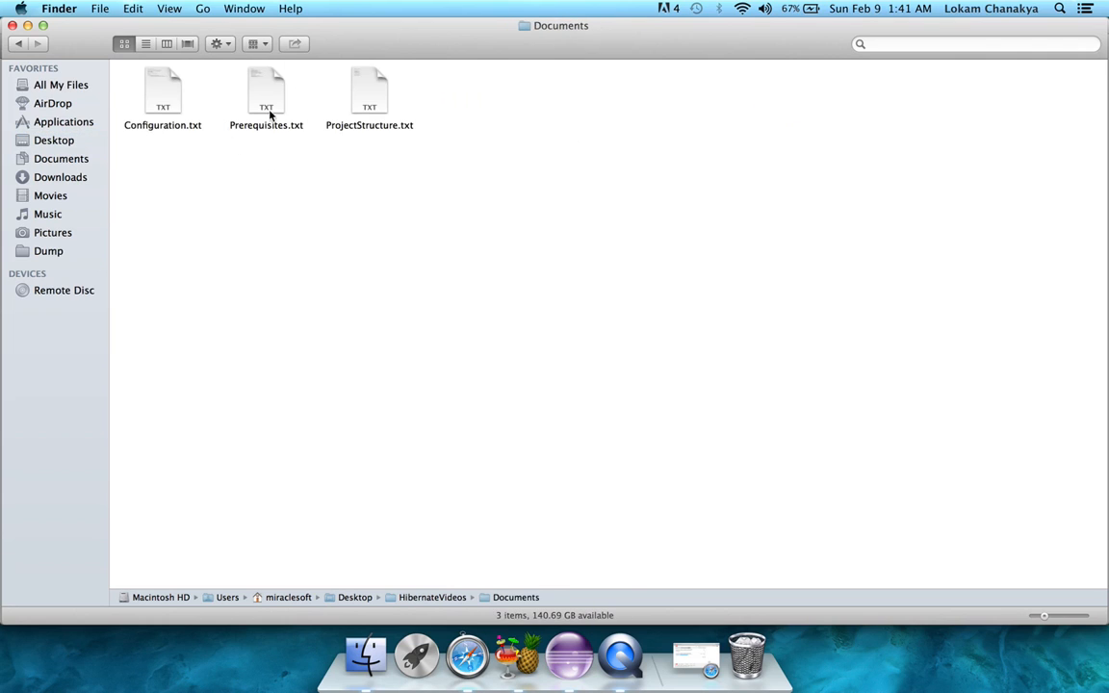
{"action": "right_click", "coordinate": [163, 96]}
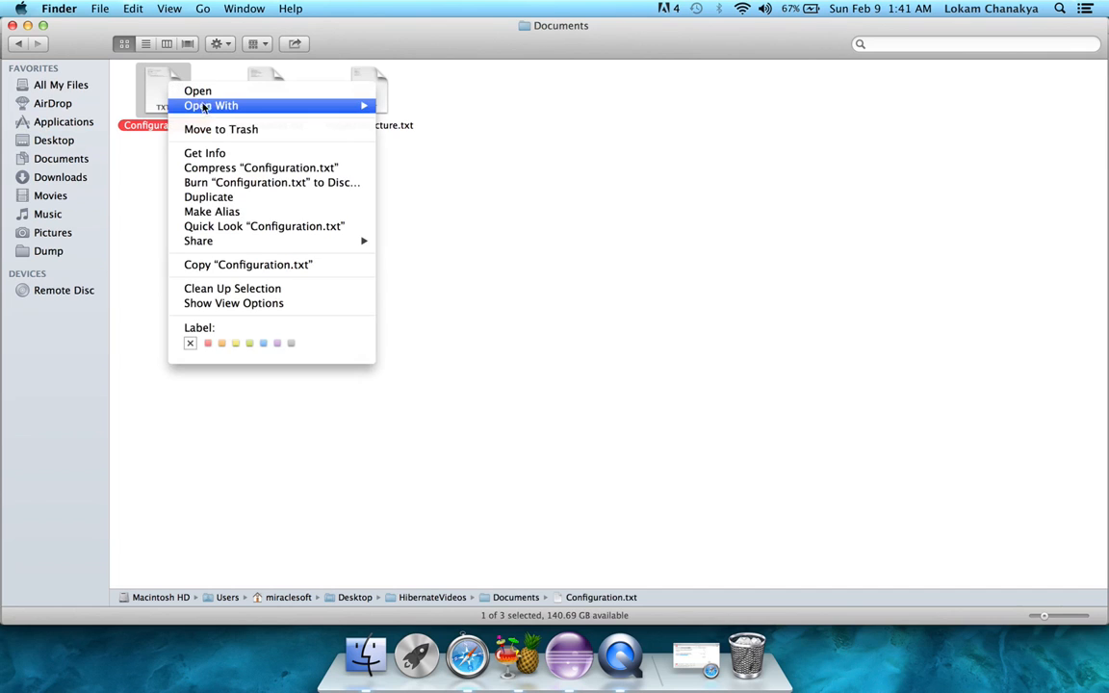
{"action": "left_click", "coordinate": [412, 113]}
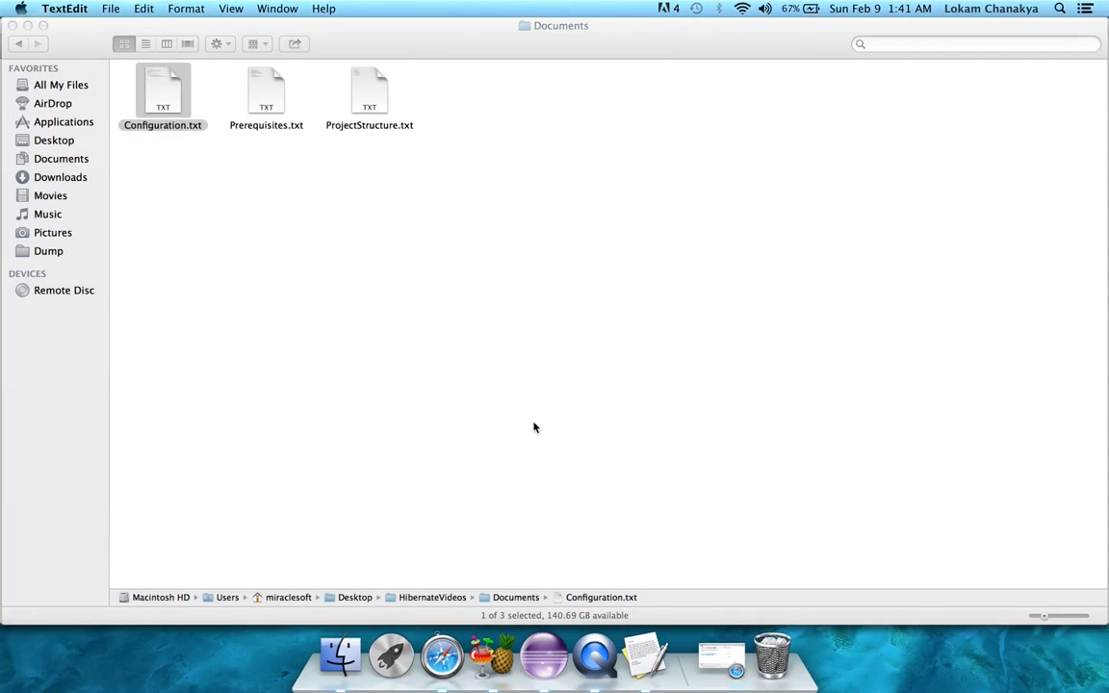
Move the Configuration.txt window into view and highlight its <!DOCTYPE hibernate-configuration> lines
{"action": "double_click", "coordinate": [162, 92]}
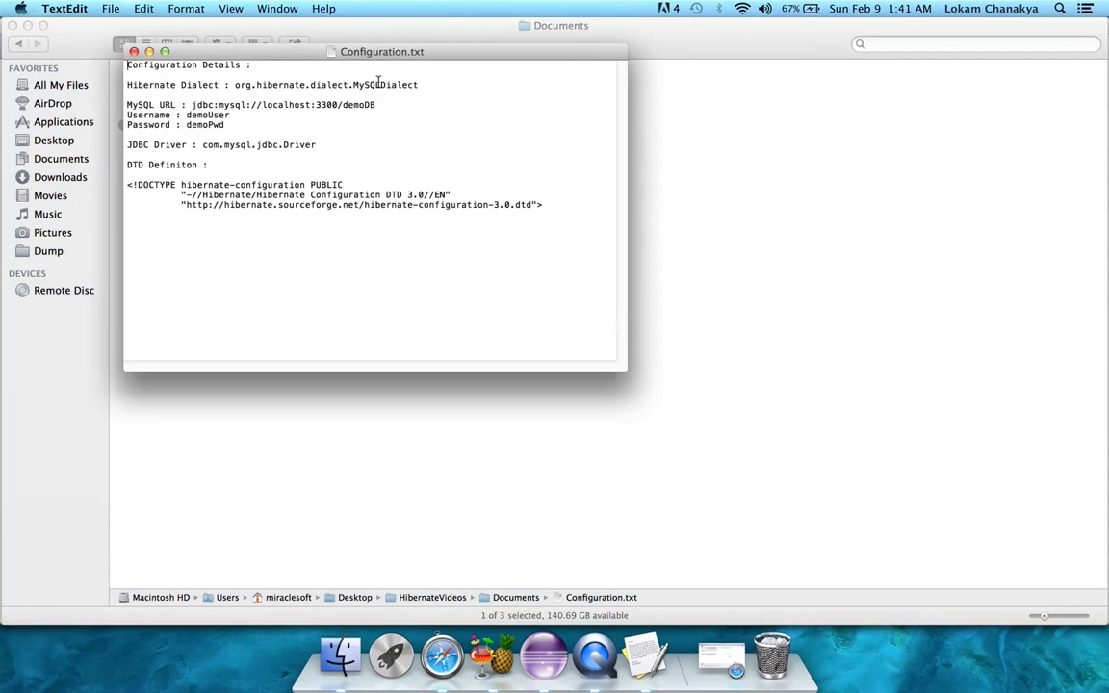
{"action": "left_click_drag", "start_coordinate": [381, 51], "coordinate": [414, 80]}
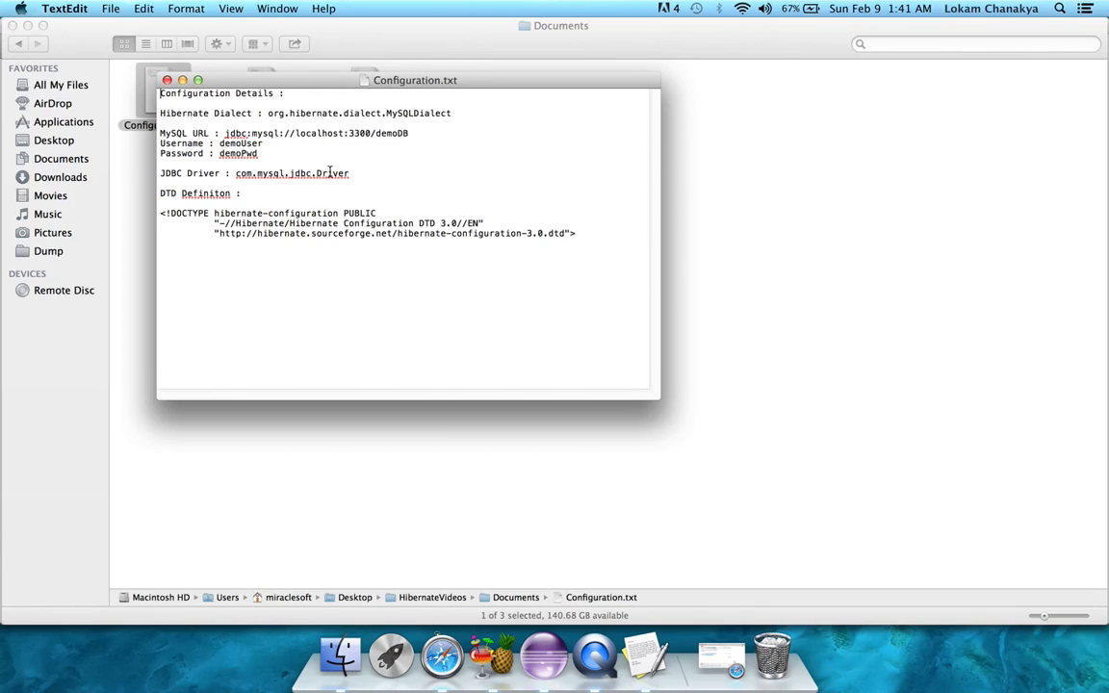
{"action": "mouse_move", "coordinate": [350, 192]}
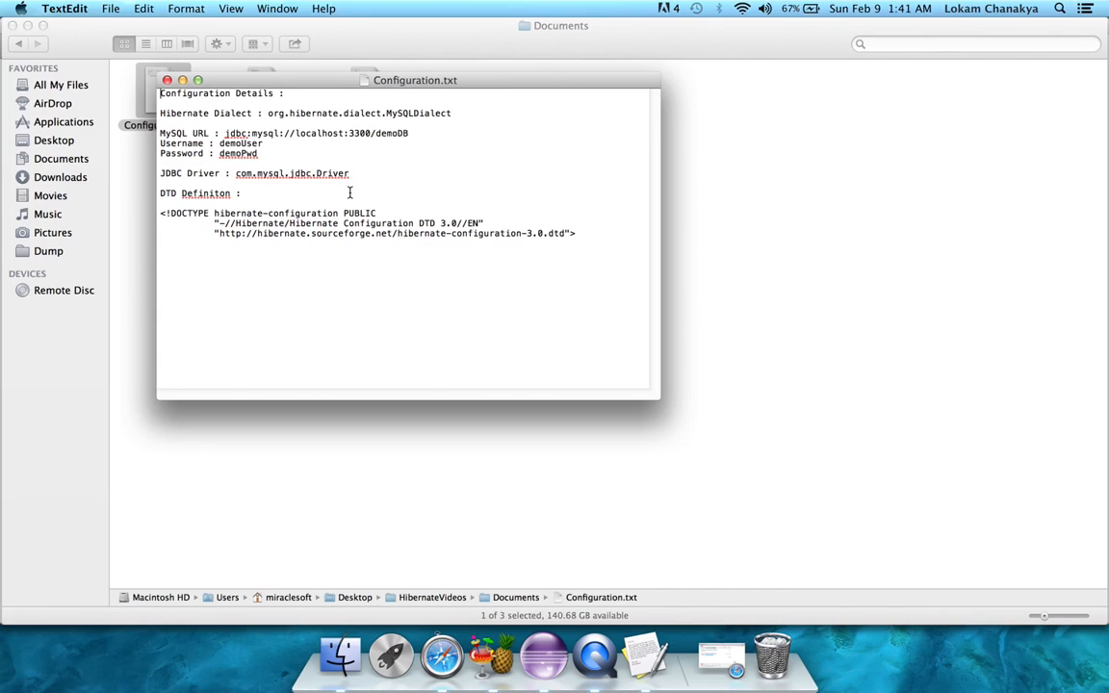
{"action": "mouse_move", "coordinate": [164, 202]}
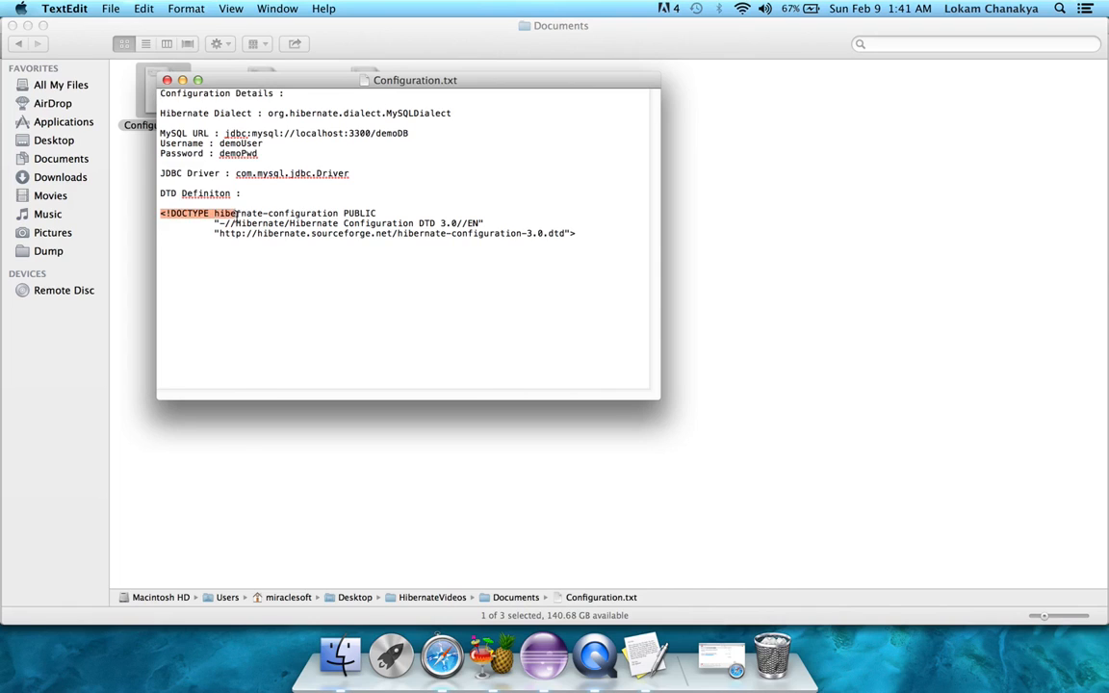
{"action": "left_click_drag", "start_coordinate": [161, 212], "coordinate": [577, 233]}
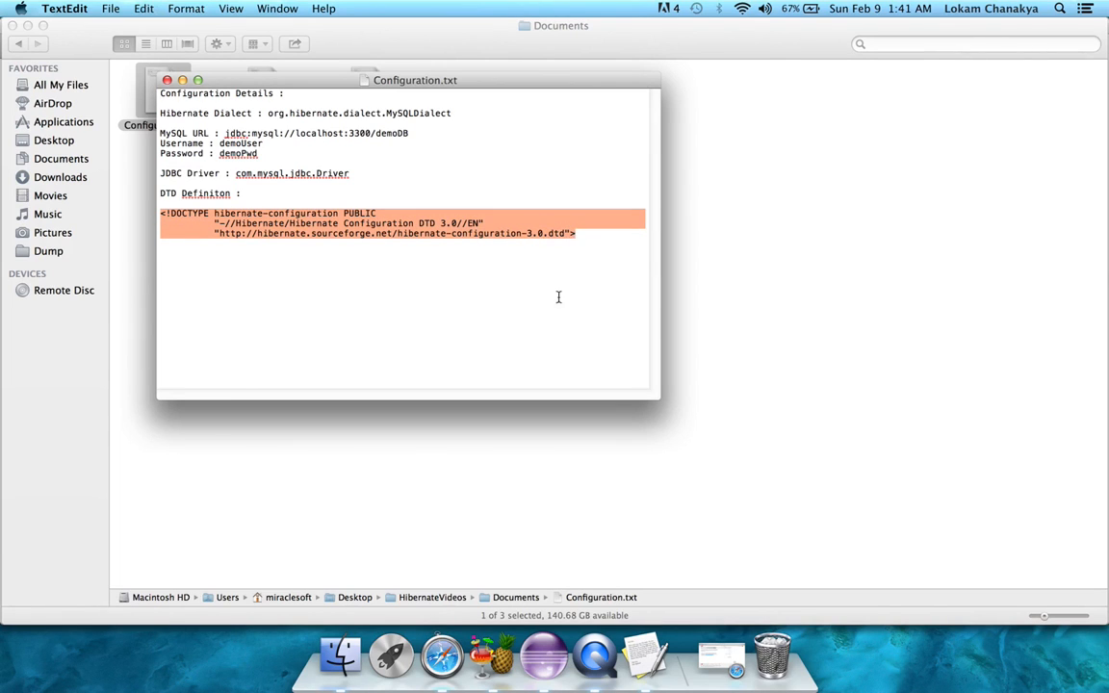
{"action": "mouse_move", "coordinate": [544, 657]}
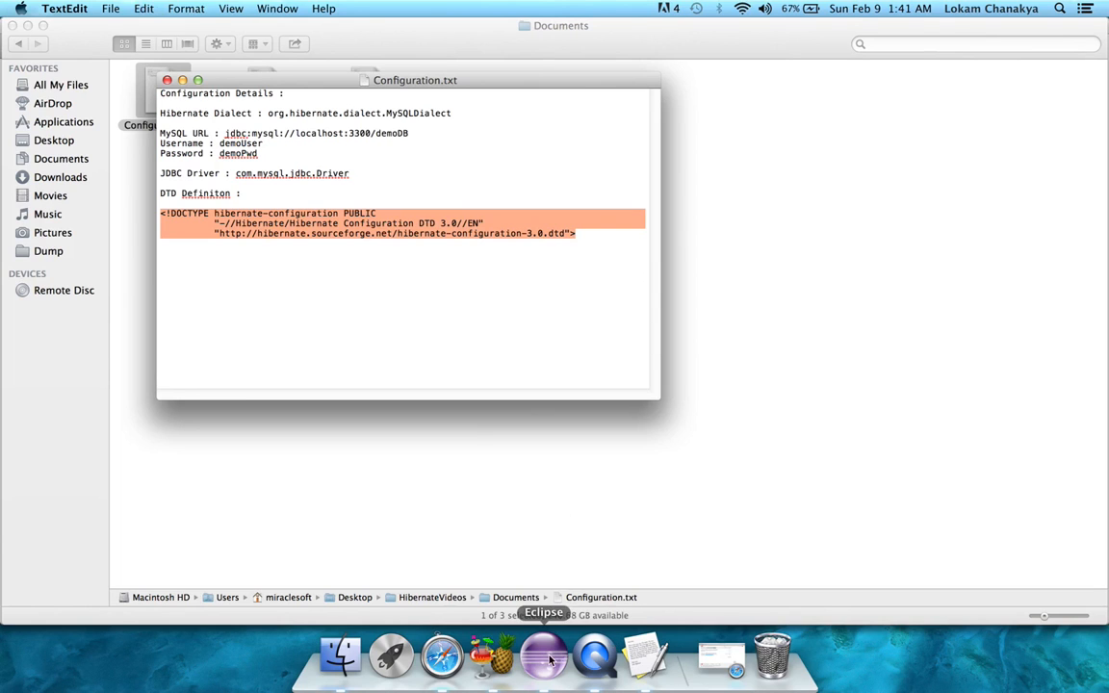
Paste the DOCTYPE into hibernate.cfg.xml and add <hibernate-configuration> wrapping an empty <session-factory>
{"action": "left_click", "coordinate": [543, 658]}
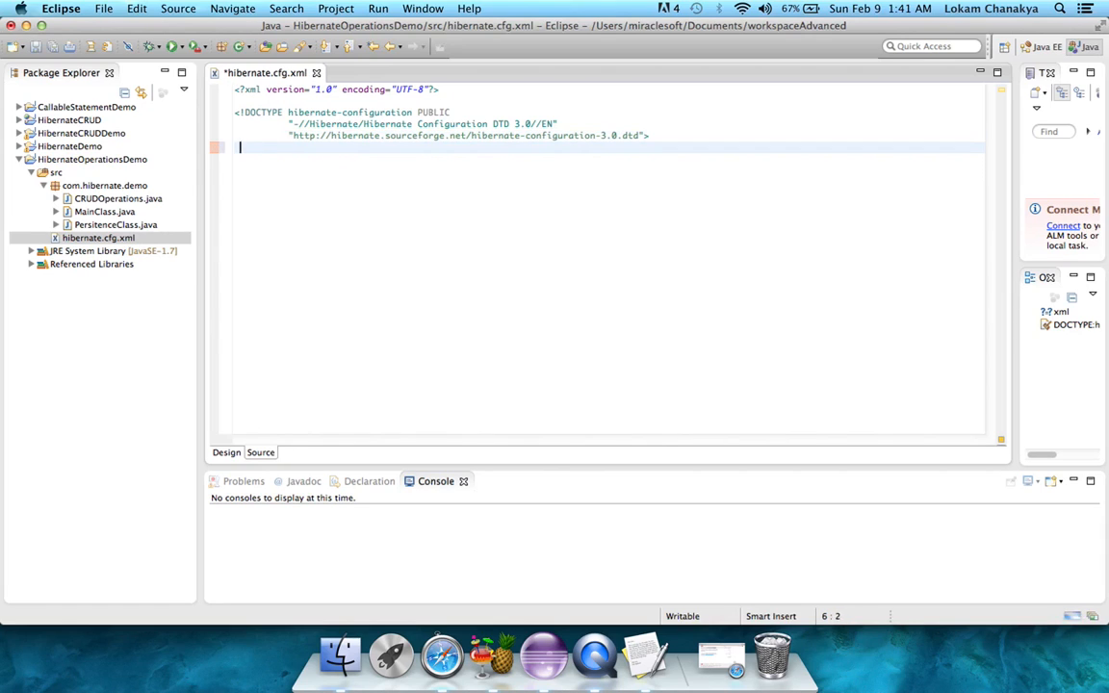
{"action": "type", "text": "<"}
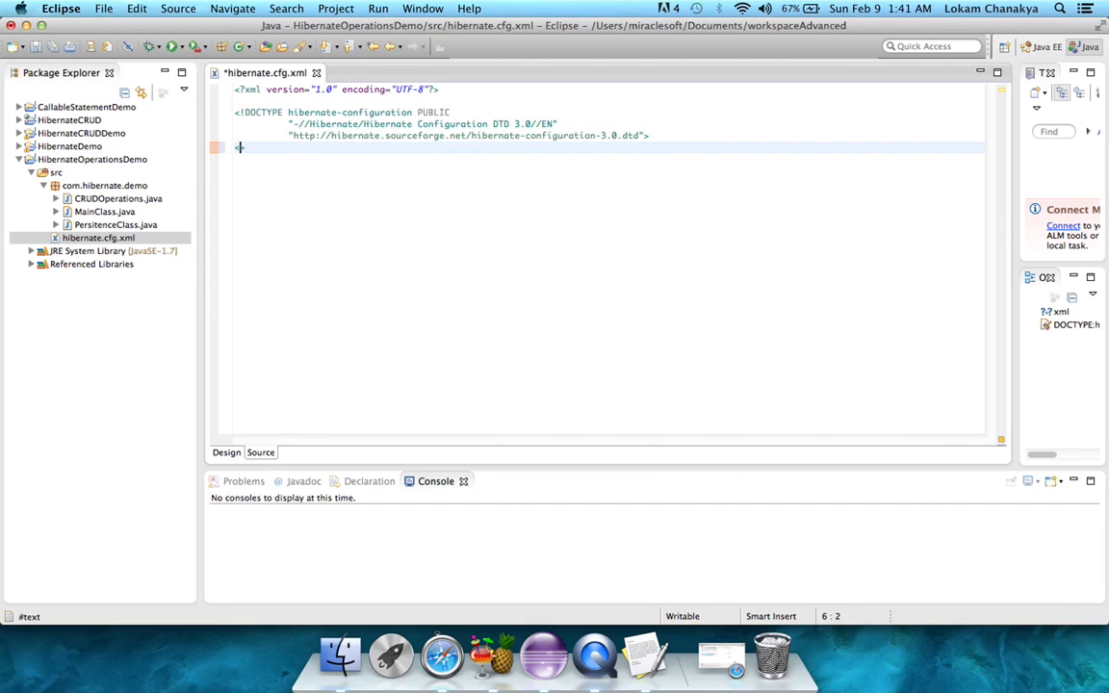
{"action": "type", "text": "<hibernate-configuration>"}
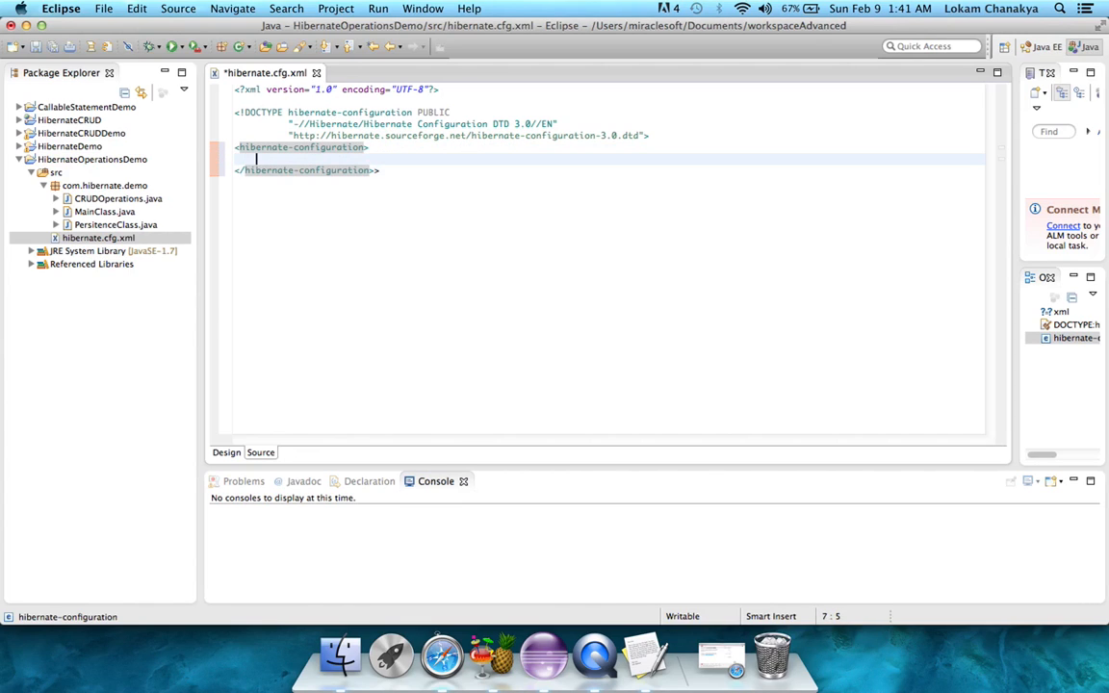
{"action": "type", "text": "<session"}
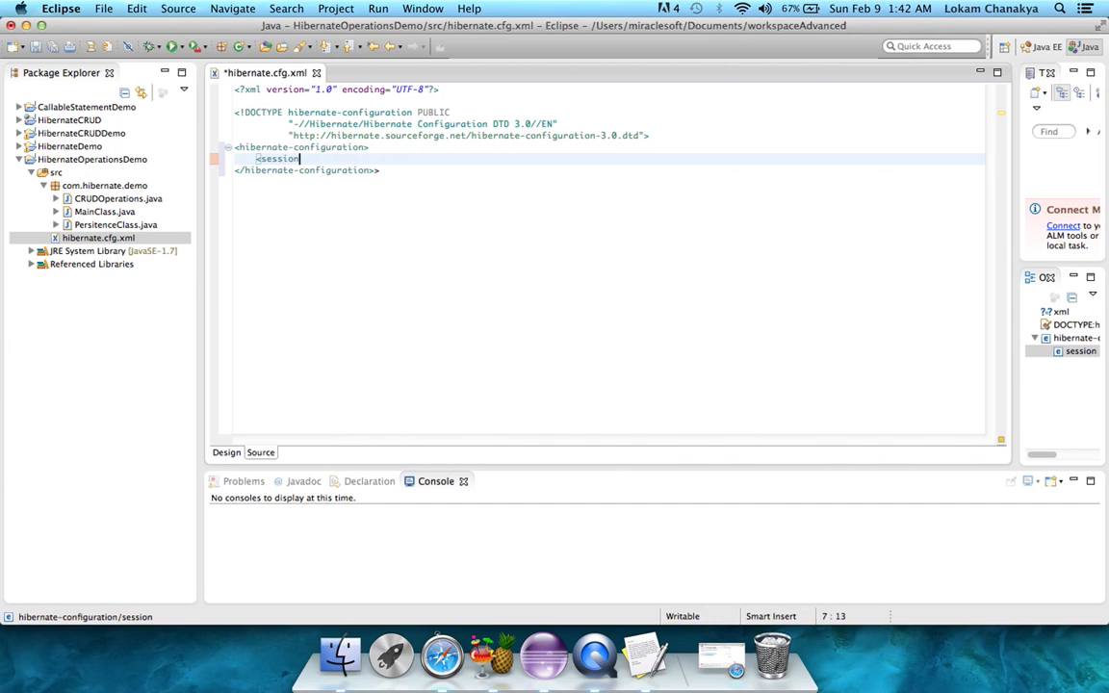
{"action": "type", "text": "-factory>"}
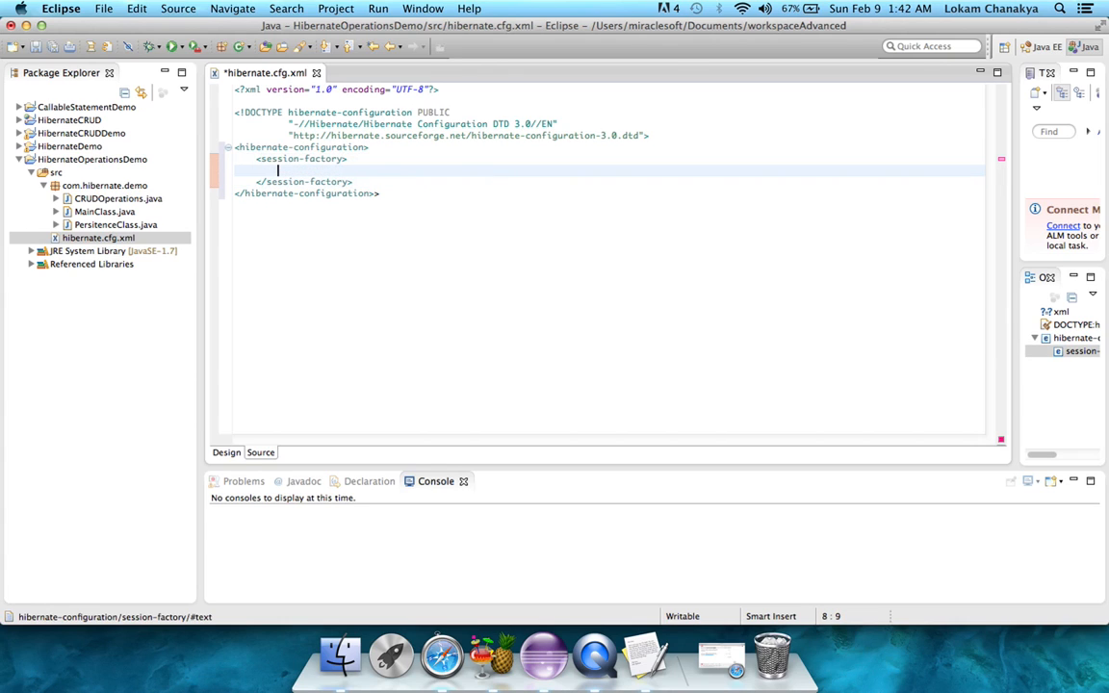
Add <property name="dialect"> with value org.hibernate.dialect.MySQLDialect inside session-factory
{"action": "type", "text": "</"}
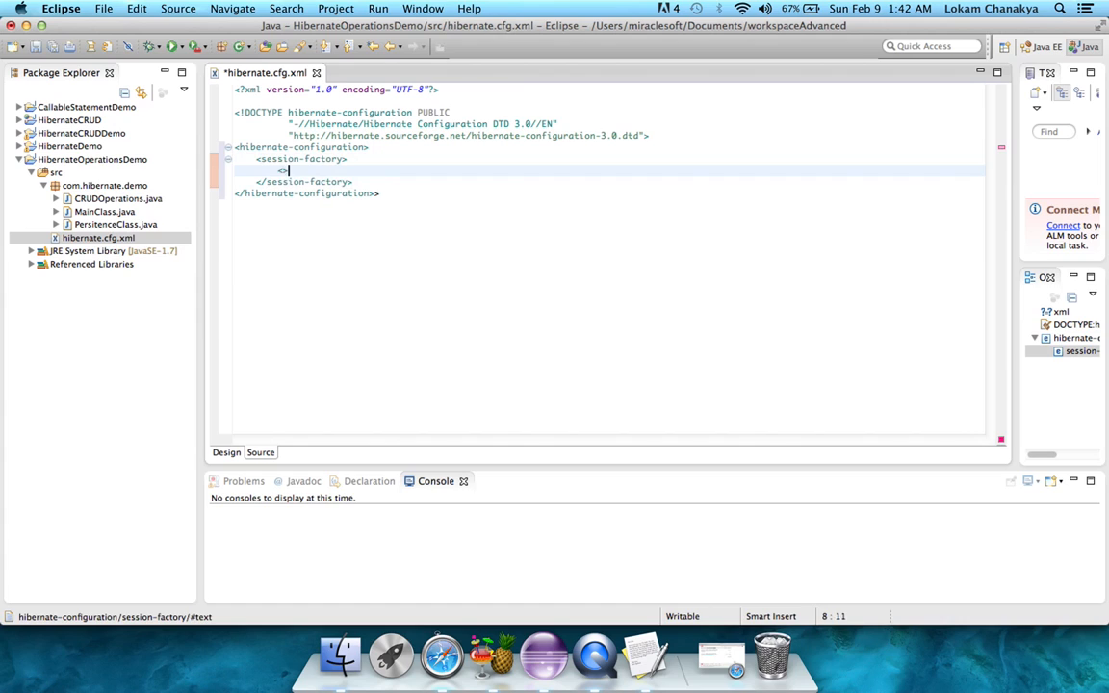
{"action": "type", "text": "property>"}
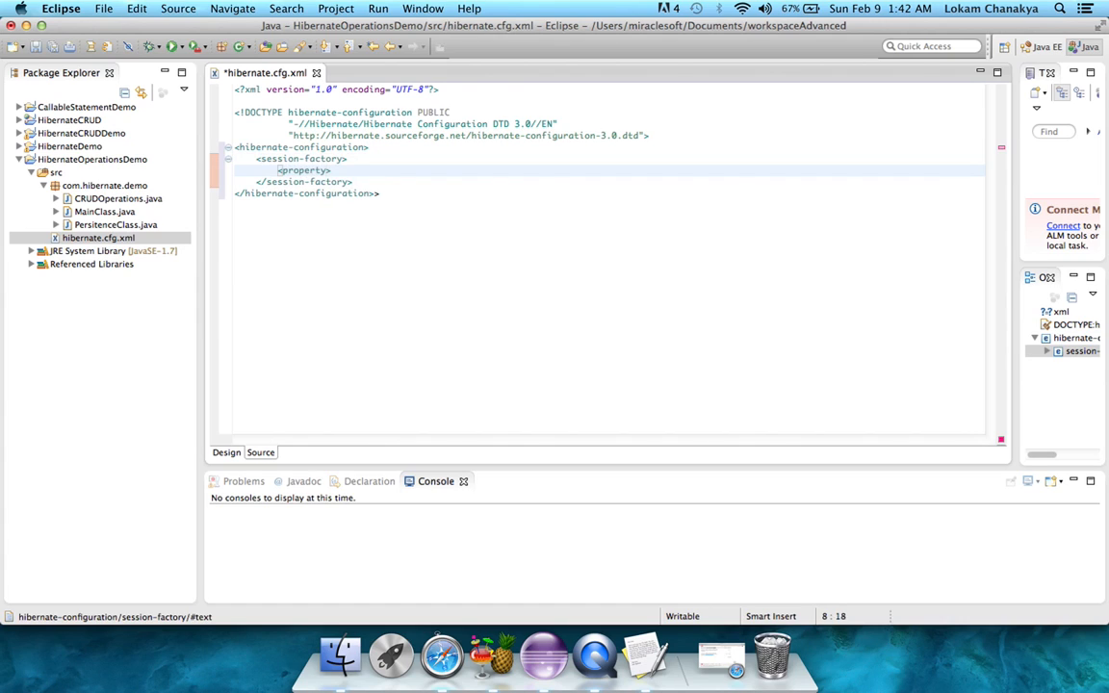
{"action": "type", "text": "name"}
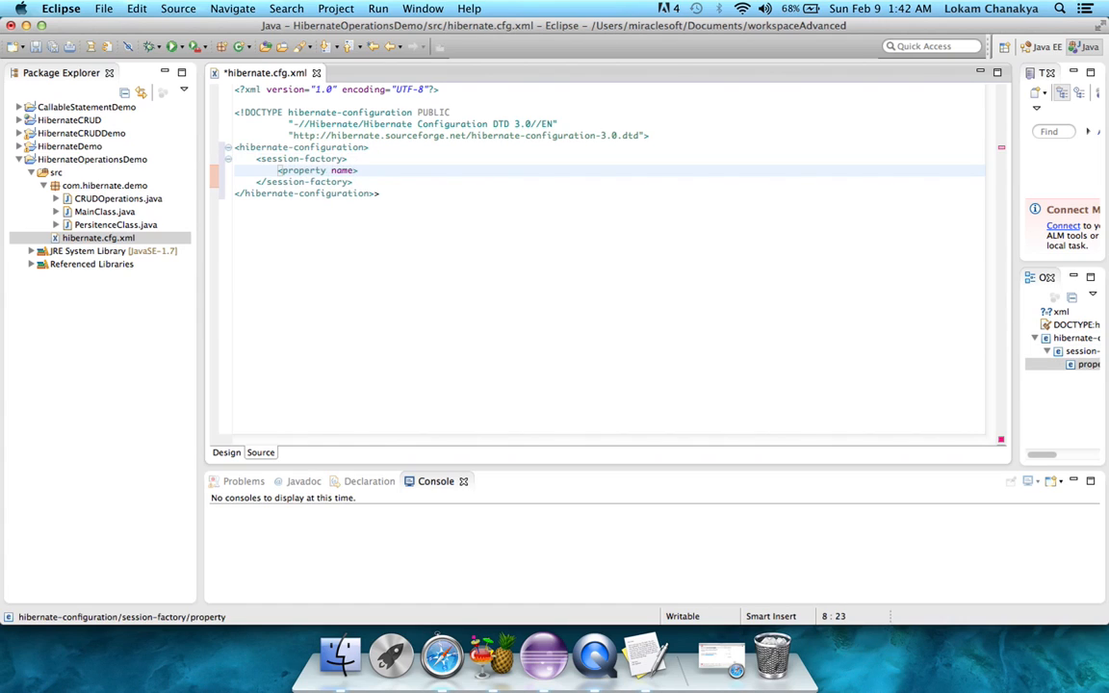
{"action": "type", "text": "=\""}
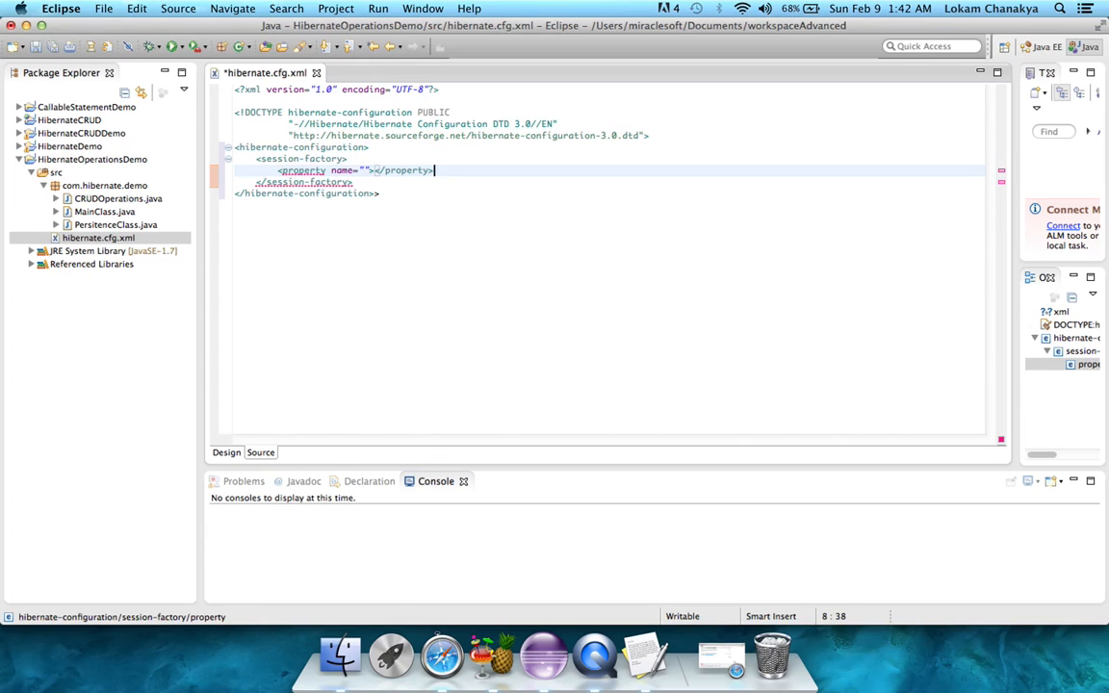
{"action": "left_click", "coordinate": [372, 170]}
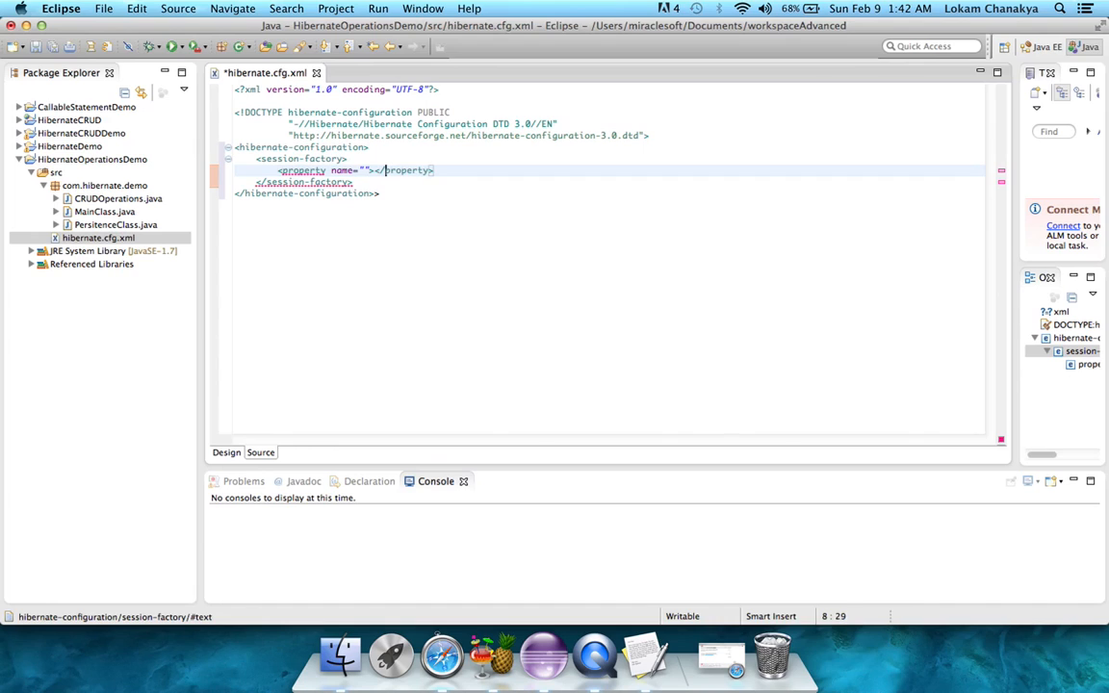
{"action": "type", "text": "dialet"}
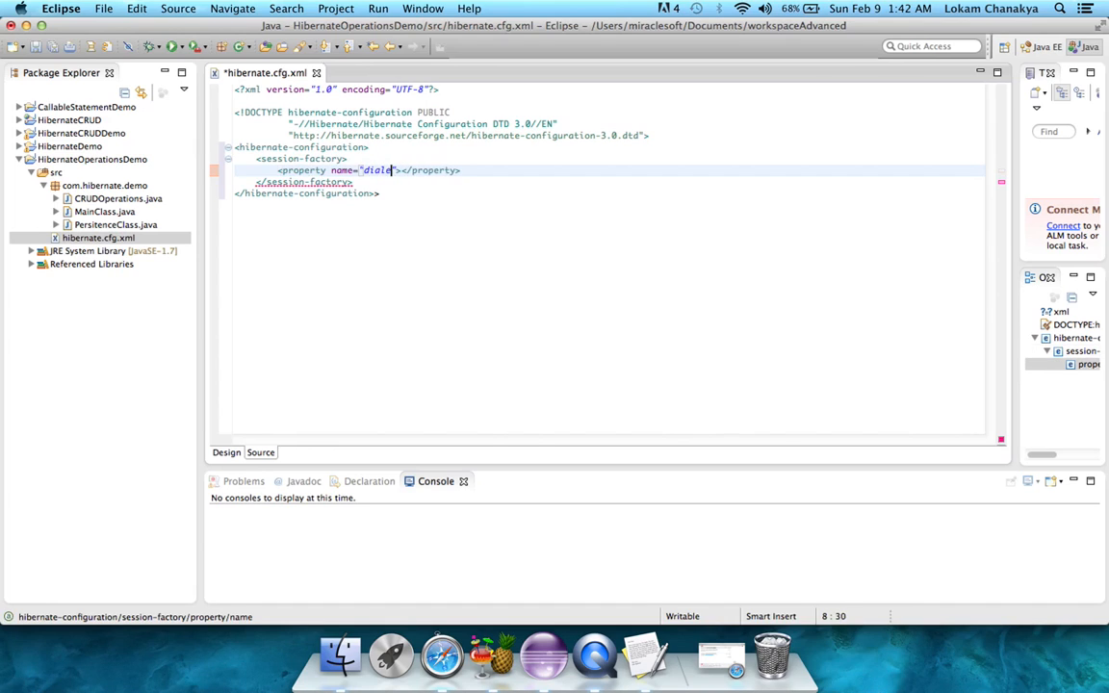
{"action": "type", "text": "ct"}
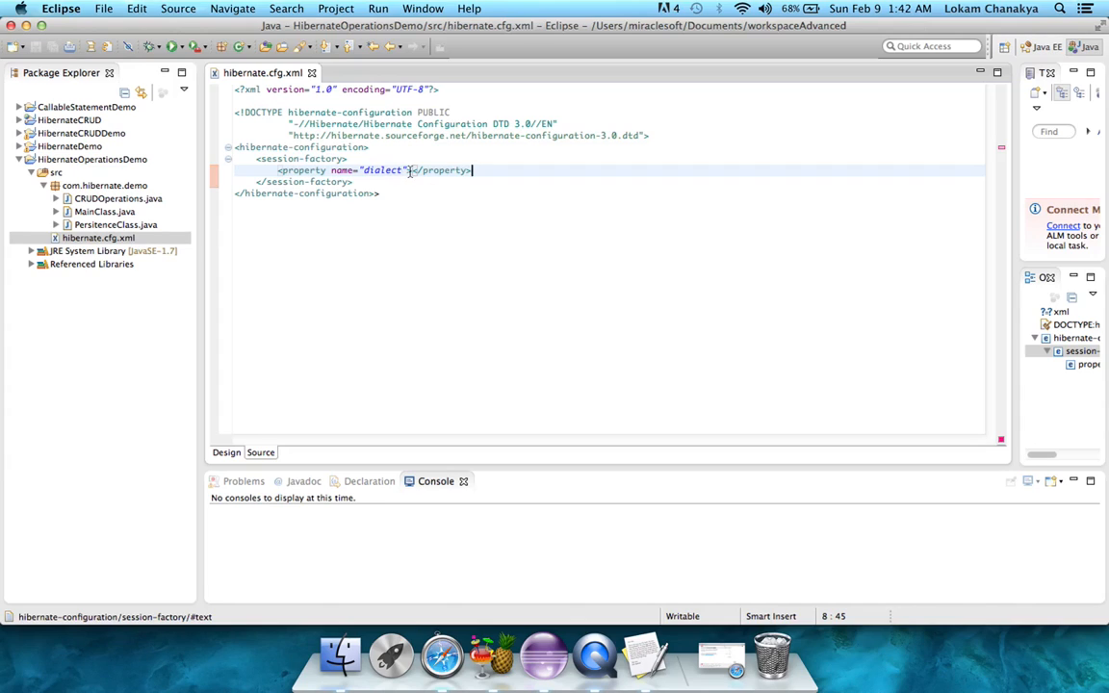
{"action": "type", "text": "org.hibernate.dialect.MySQLDialect"}
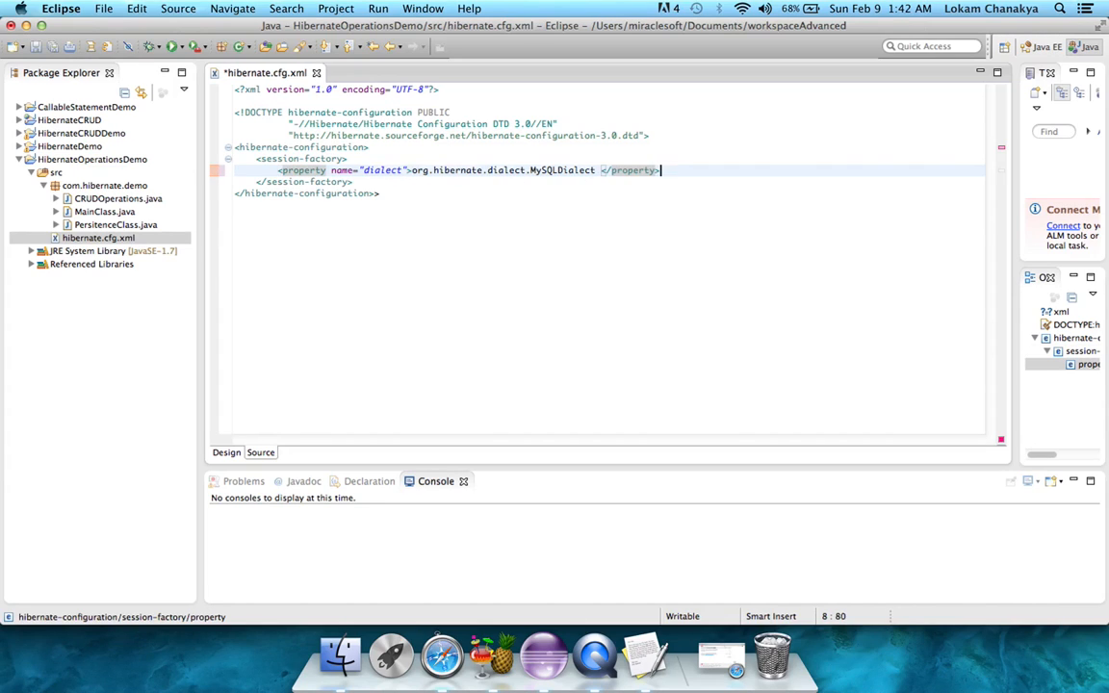
Add <property name="connection.url"> holding jdbc:mysql://localhost:3300/demoDB
{"action": "type", "text": "<property"}
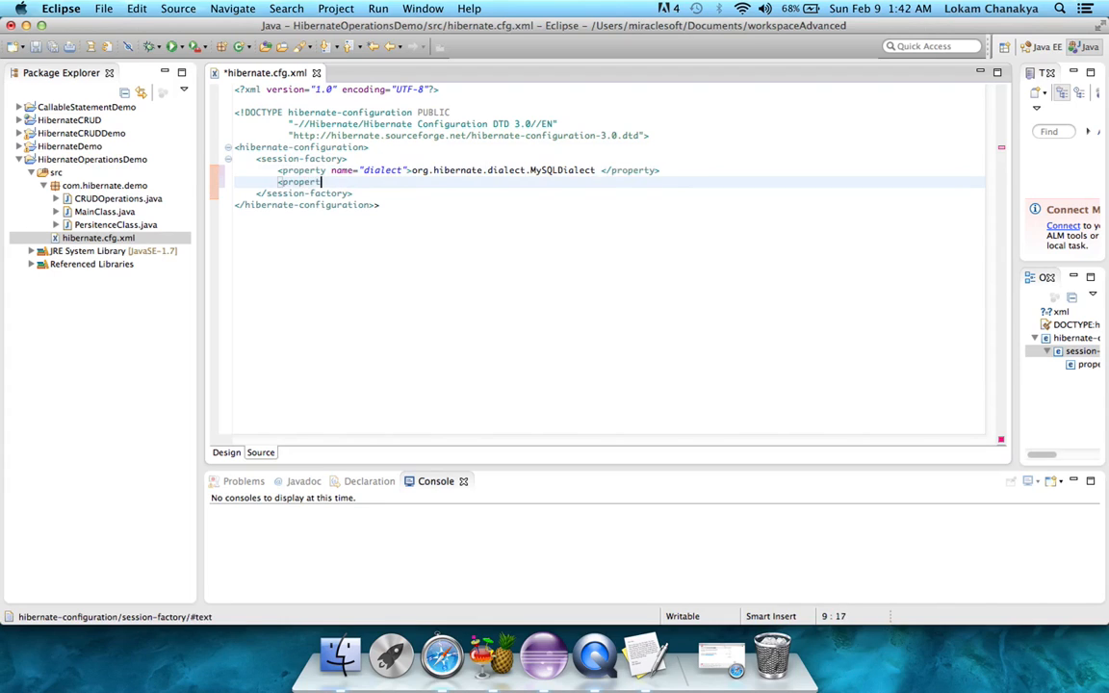
{"action": "type", "text": "name=\""}
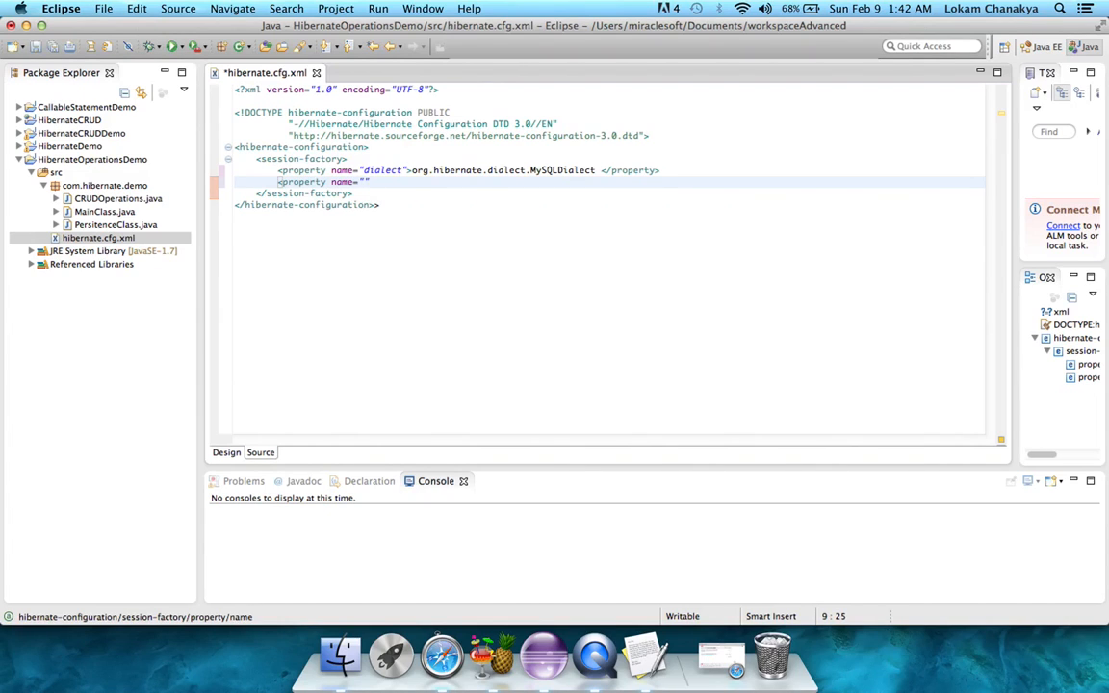
{"action": "type", "text": "connection"}
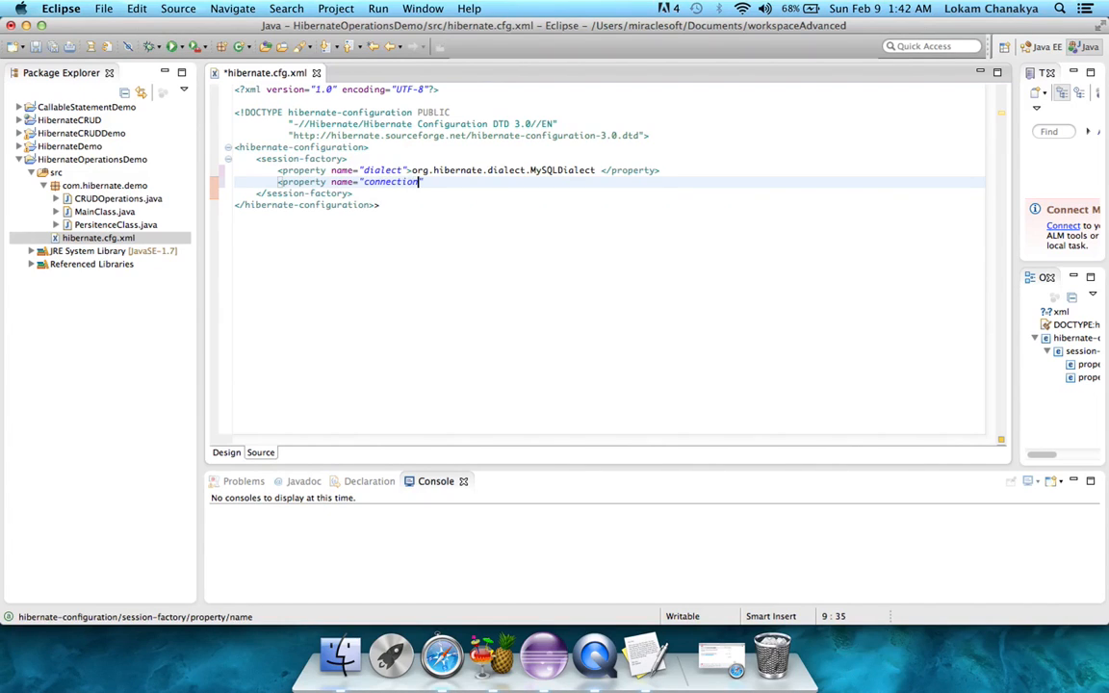
{"action": "type", "text": ".url"}
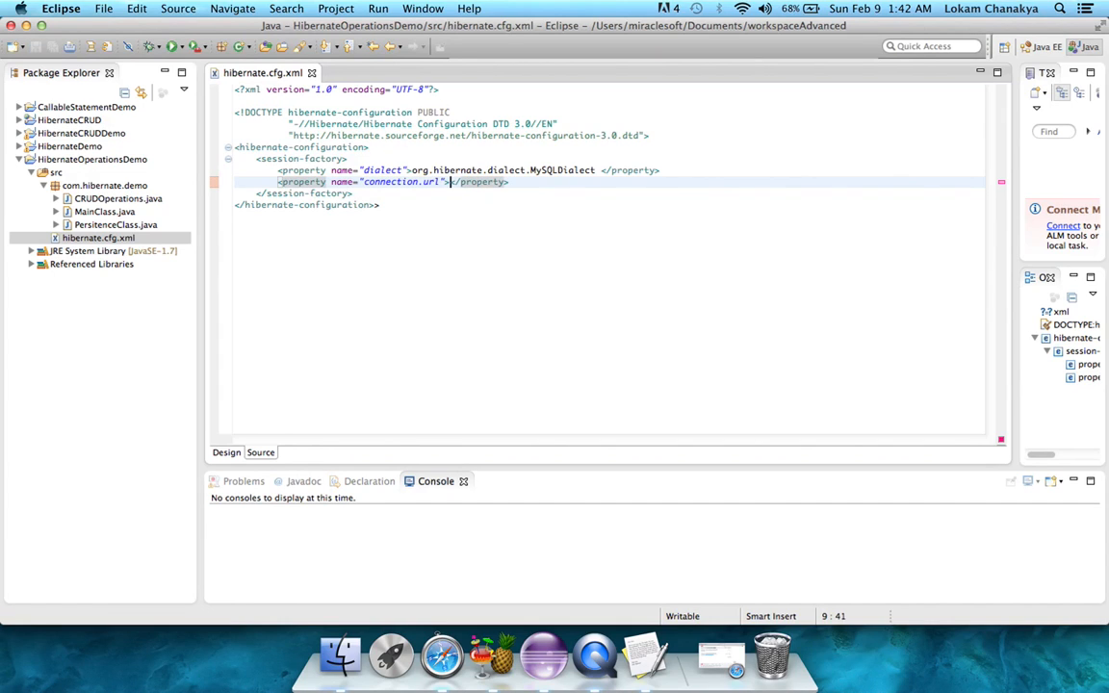
{"action": "left_click", "coordinate": [645, 658]}
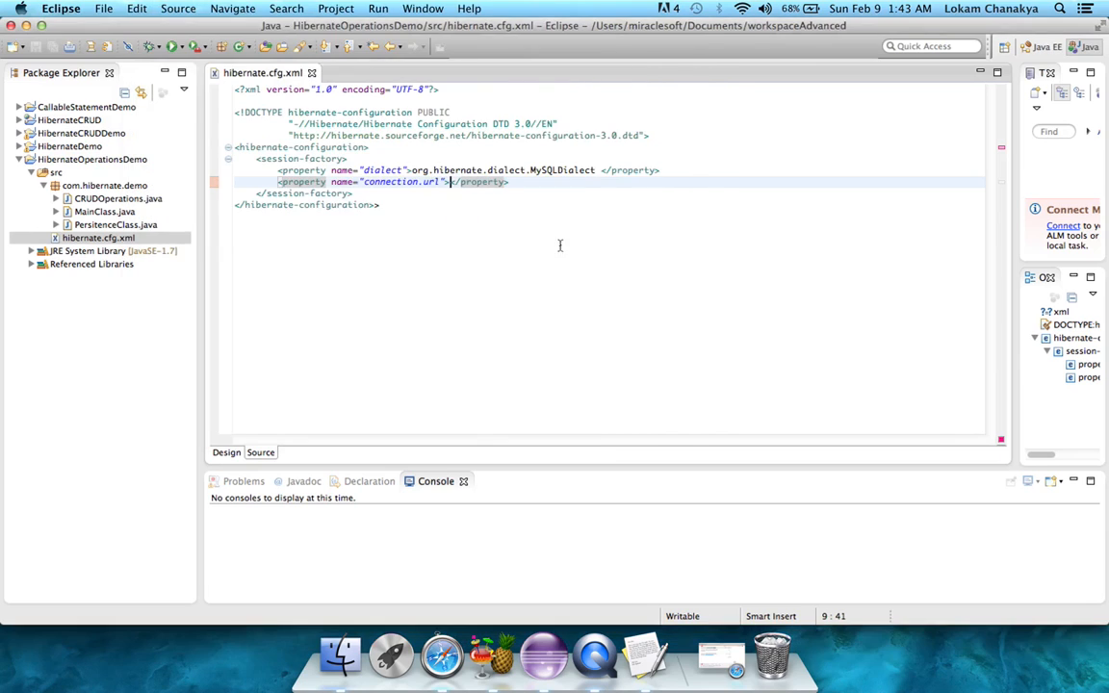
{"action": "type", "text": "jdbc:mysql://localhost:3300/demoDB"}
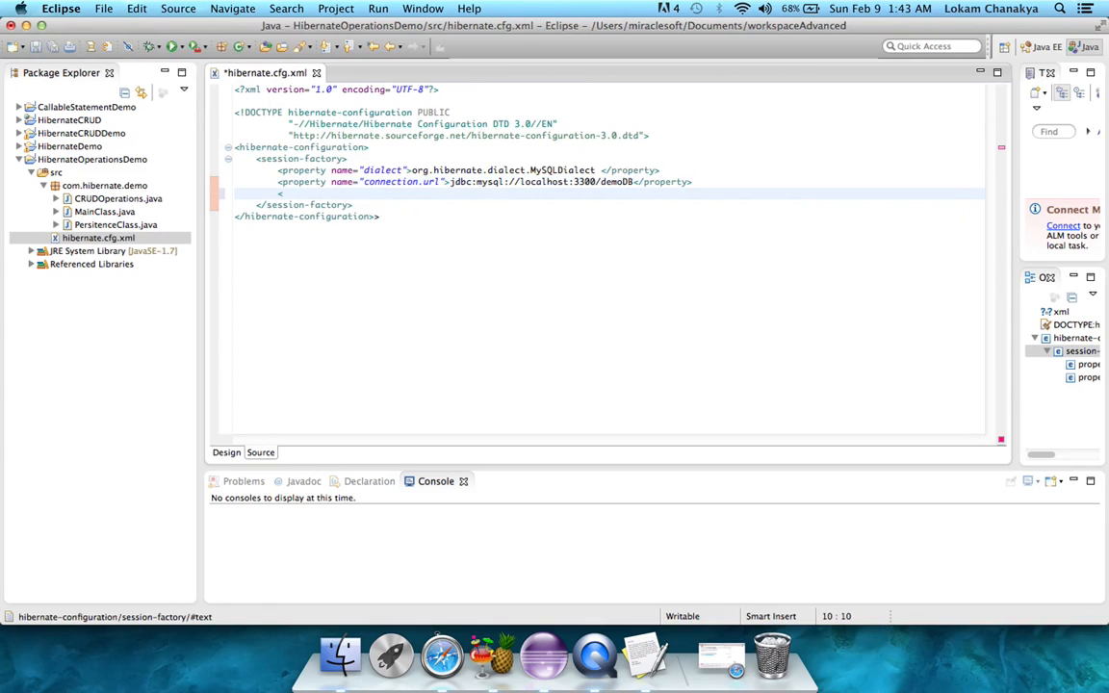
{"action": "type", "text": "<property name"}
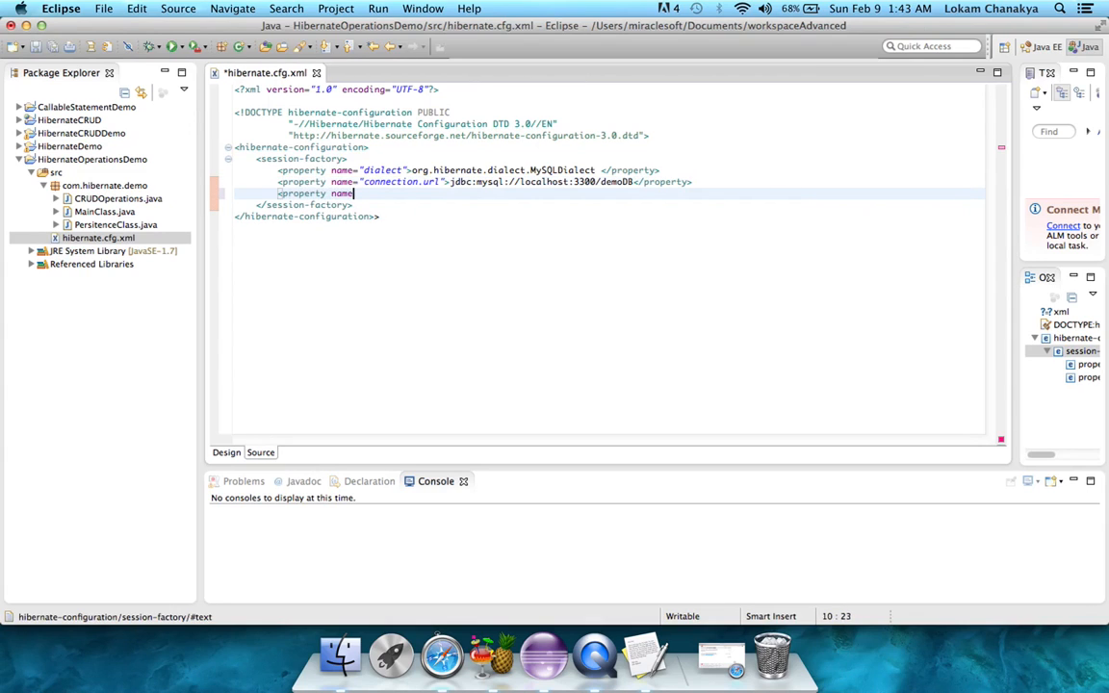
{"action": "type", "text": "="}
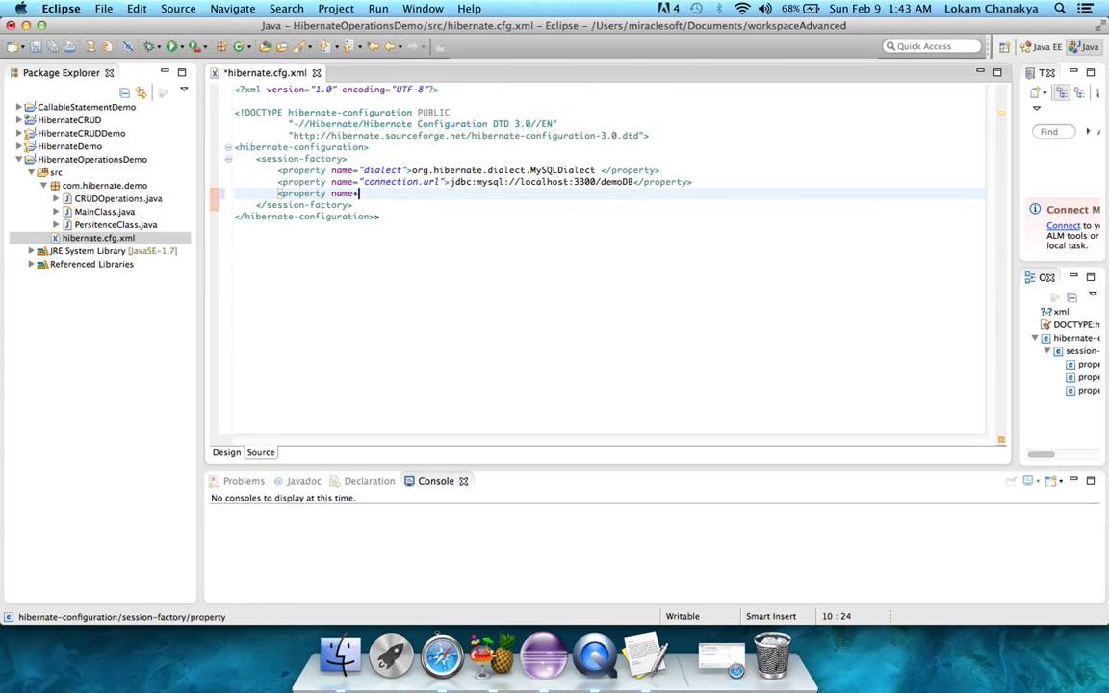
{"action": "type", "text": "\""}
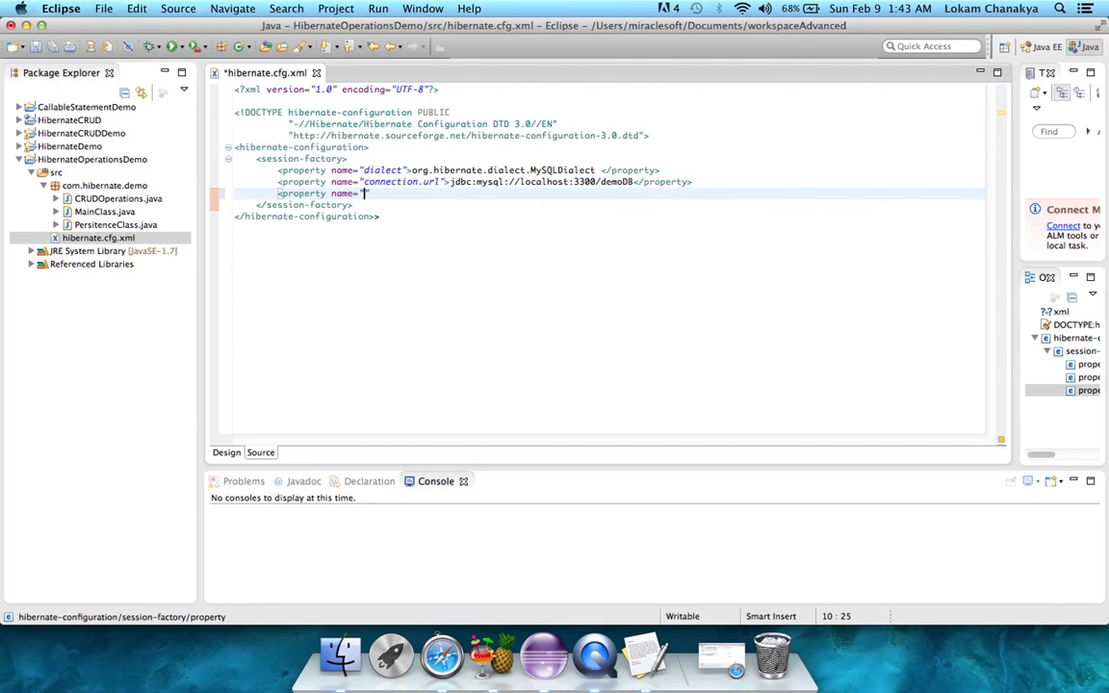
{"action": "type", "text": "connection.username\"></property>"}
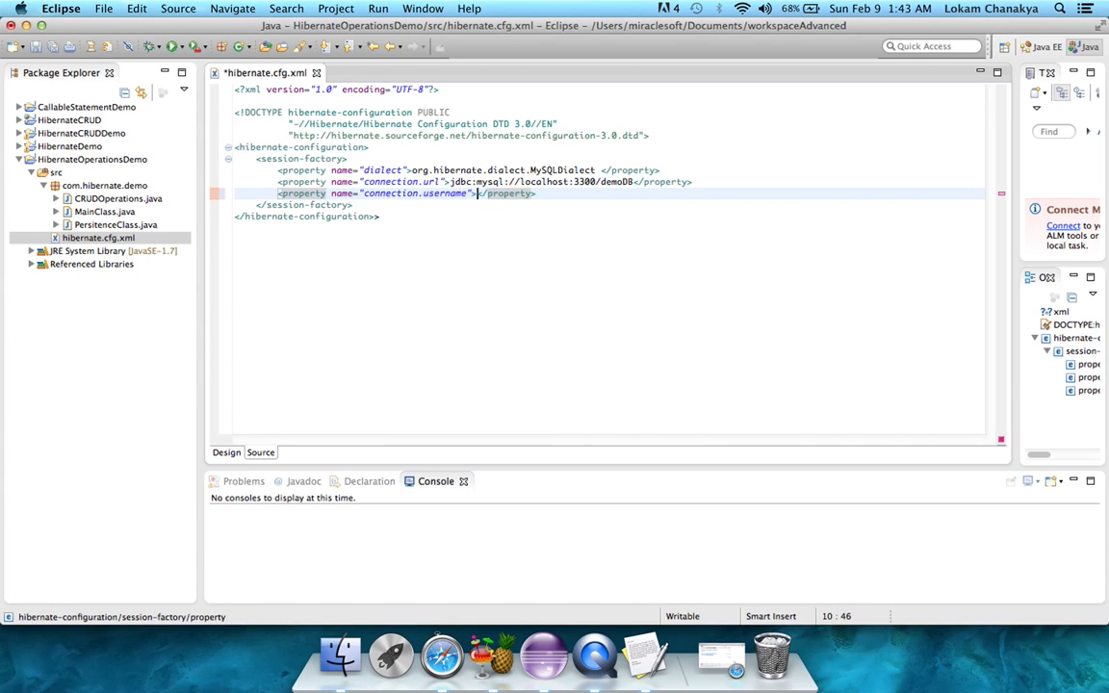
{"action": "type", "text": "demoUser"}
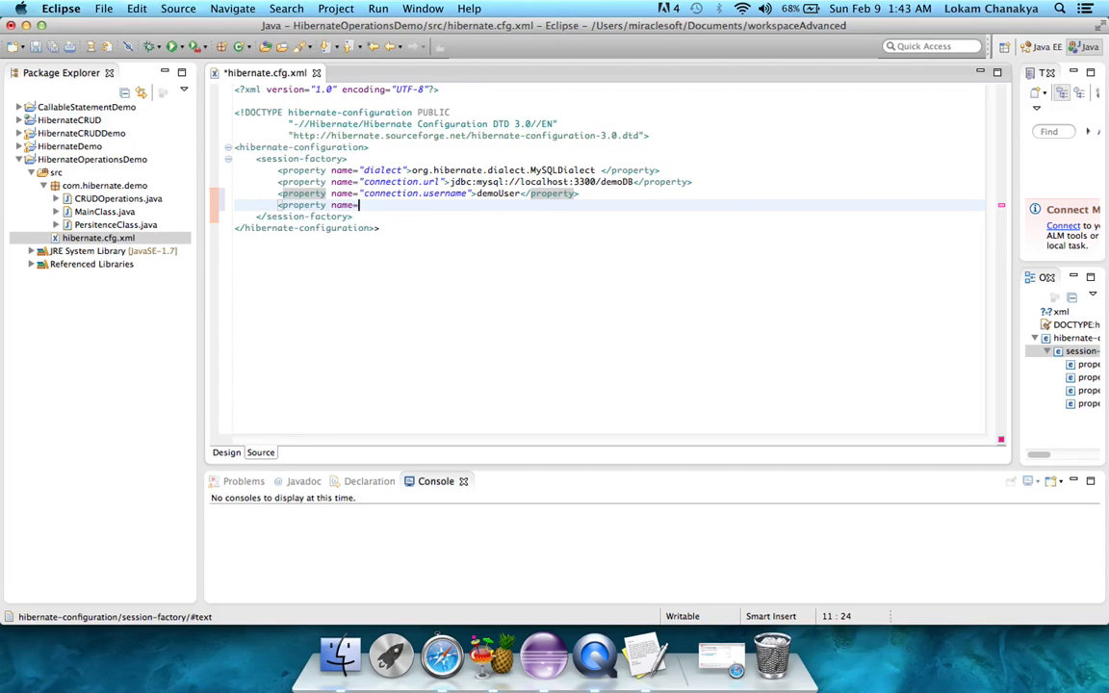
{"action": "type", "text": "connection.password"}
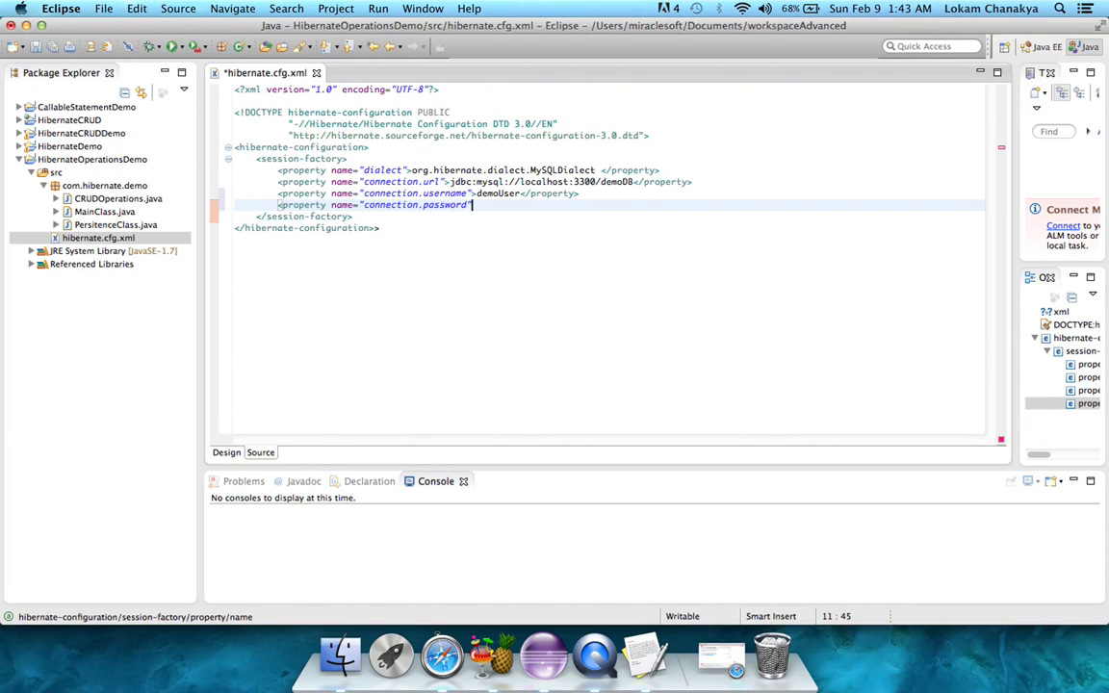
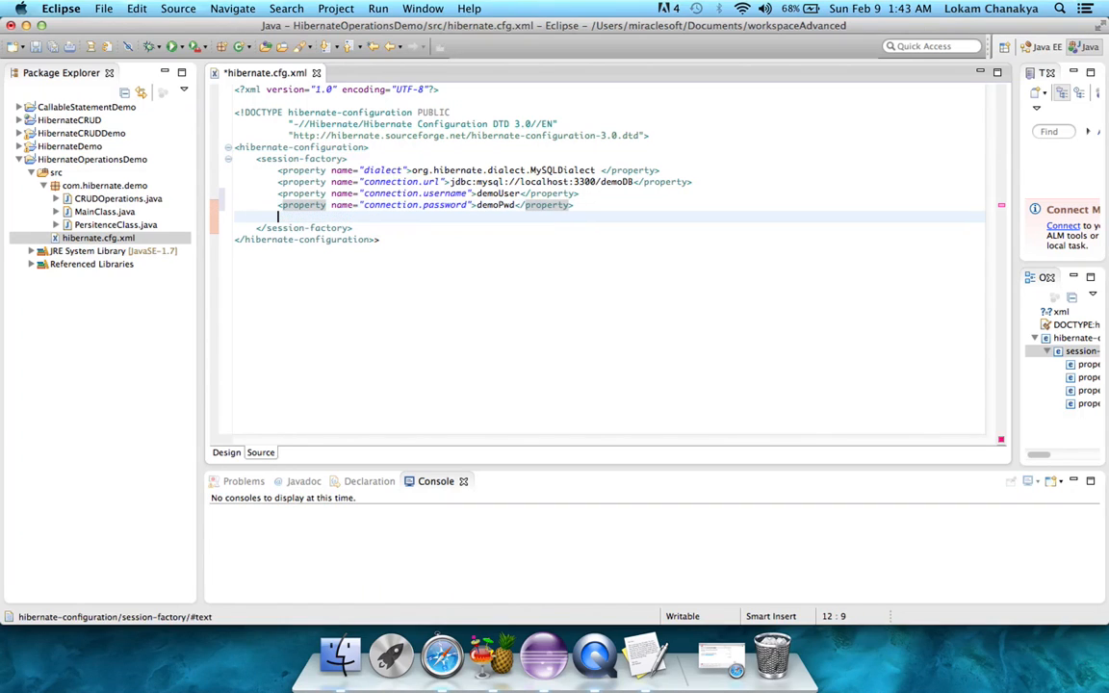
Add an empty <property name="connection.driver_class"> and select the driver class name in Configuration.txt
{"action": "type", "text": "<prope"}
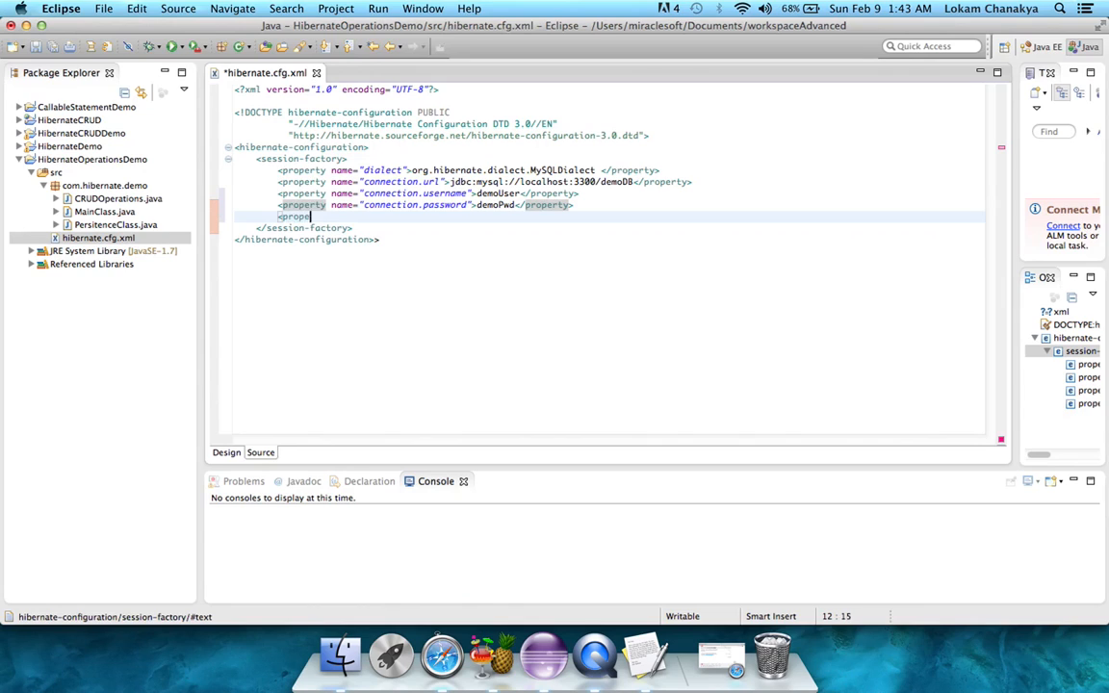
{"action": "type", "text": "name="}
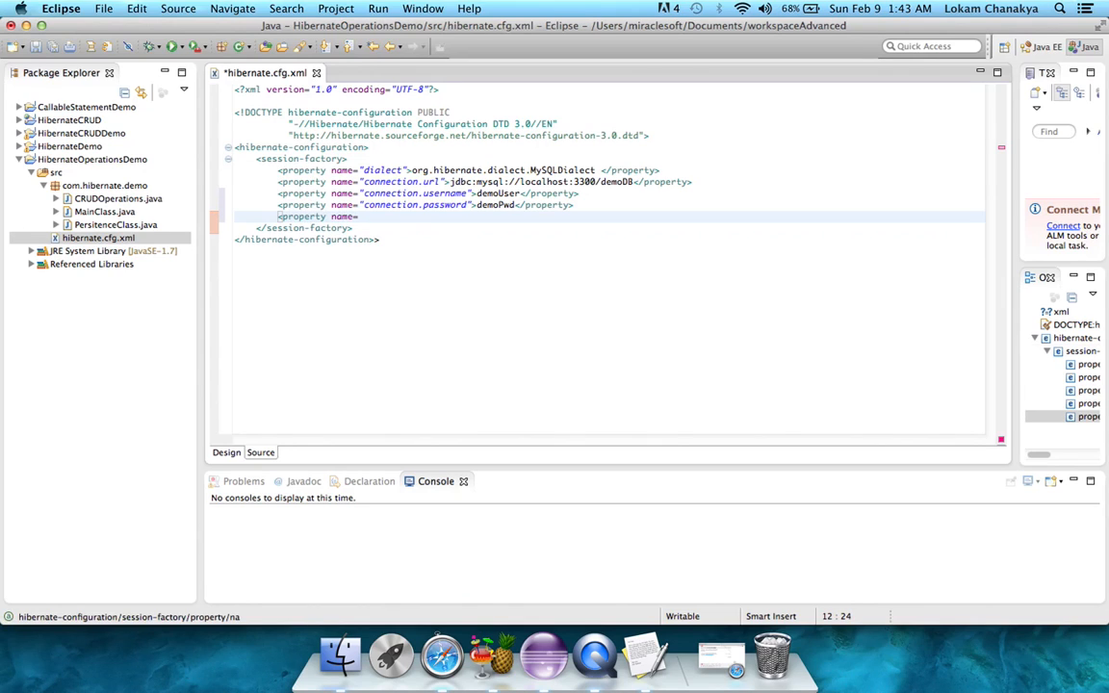
{"action": "type", "text": "connection.driver_cl"}
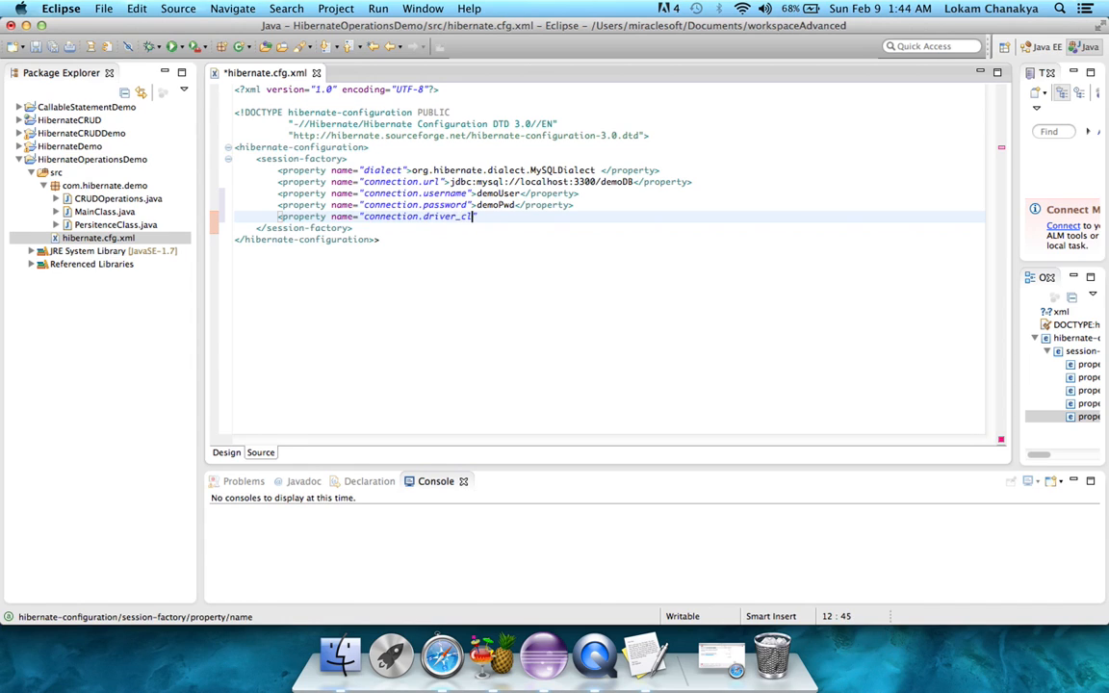
{"action": "type", "text": "ss\"></property>"}
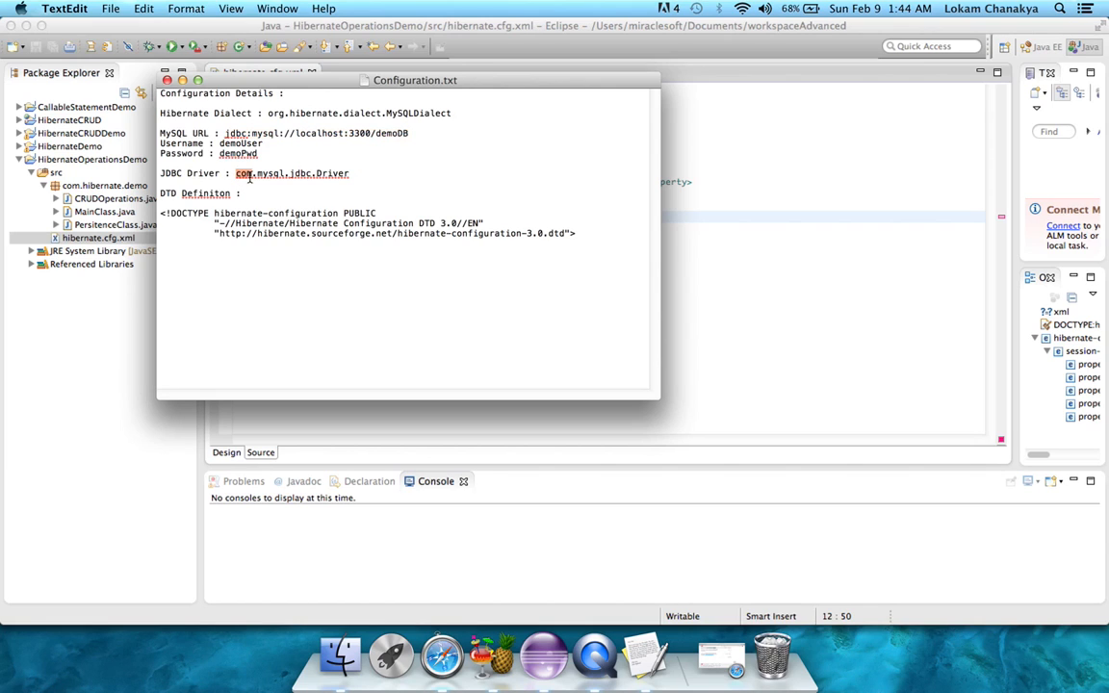
{"action": "double_click", "coordinate": [291, 174]}
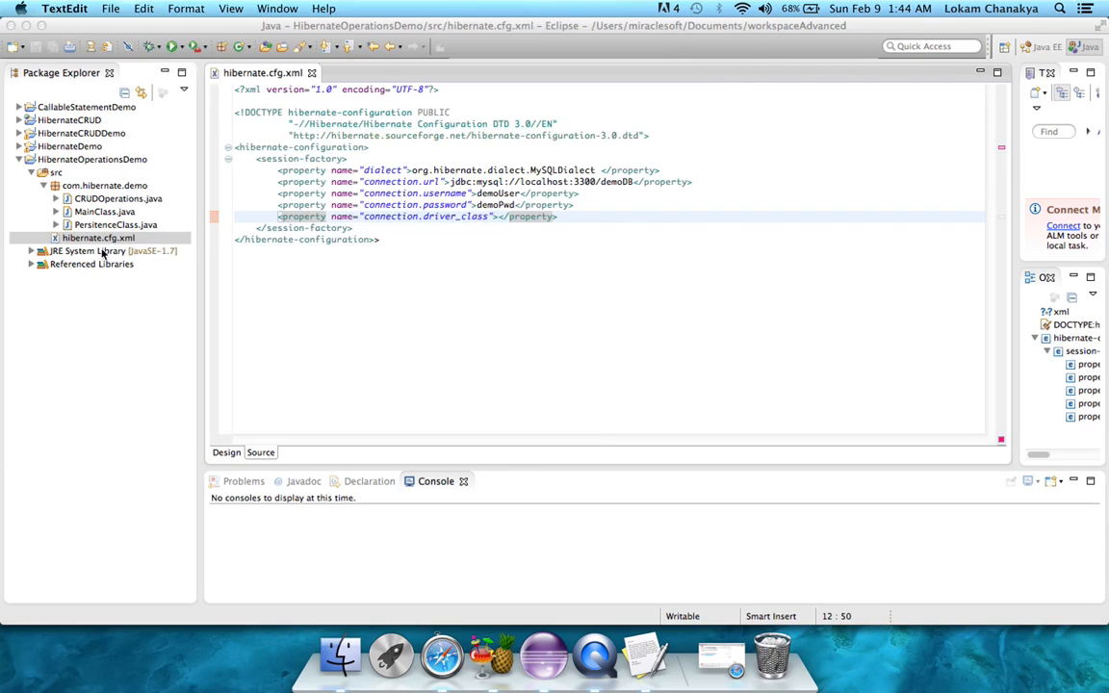
{"action": "mouse_move", "coordinate": [301, 374]}
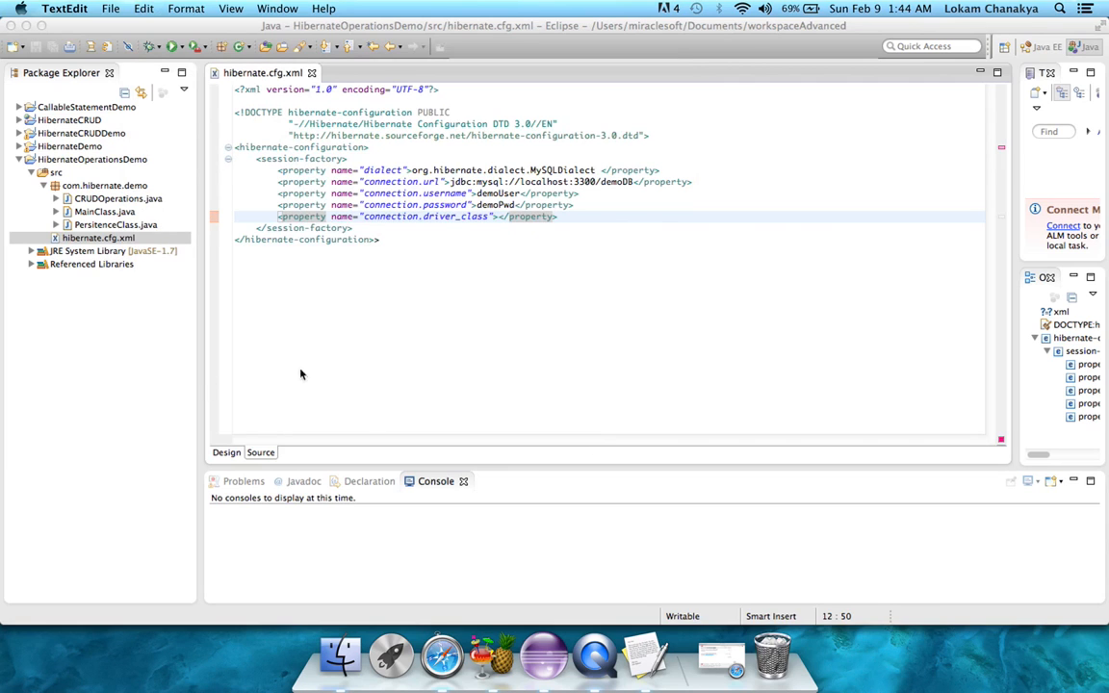
Expand Referenced Libraries and fill connection.driver_class with com.mysql.jdbc.Driver
{"action": "left_click", "coordinate": [91, 263]}
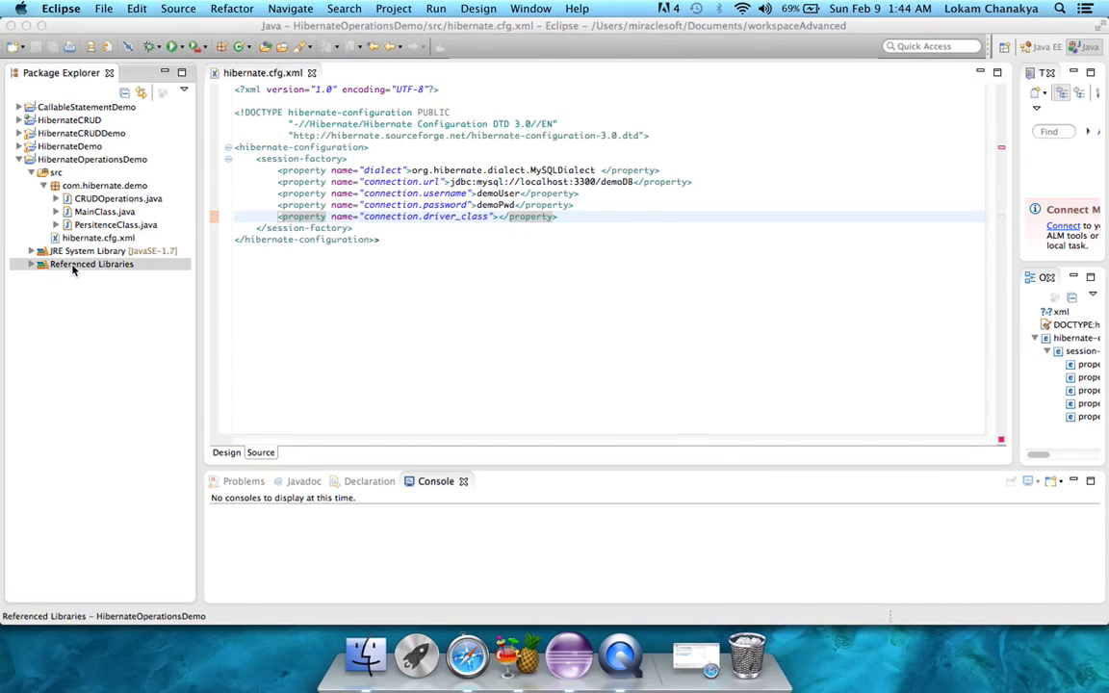
{"action": "left_click", "coordinate": [32, 263]}
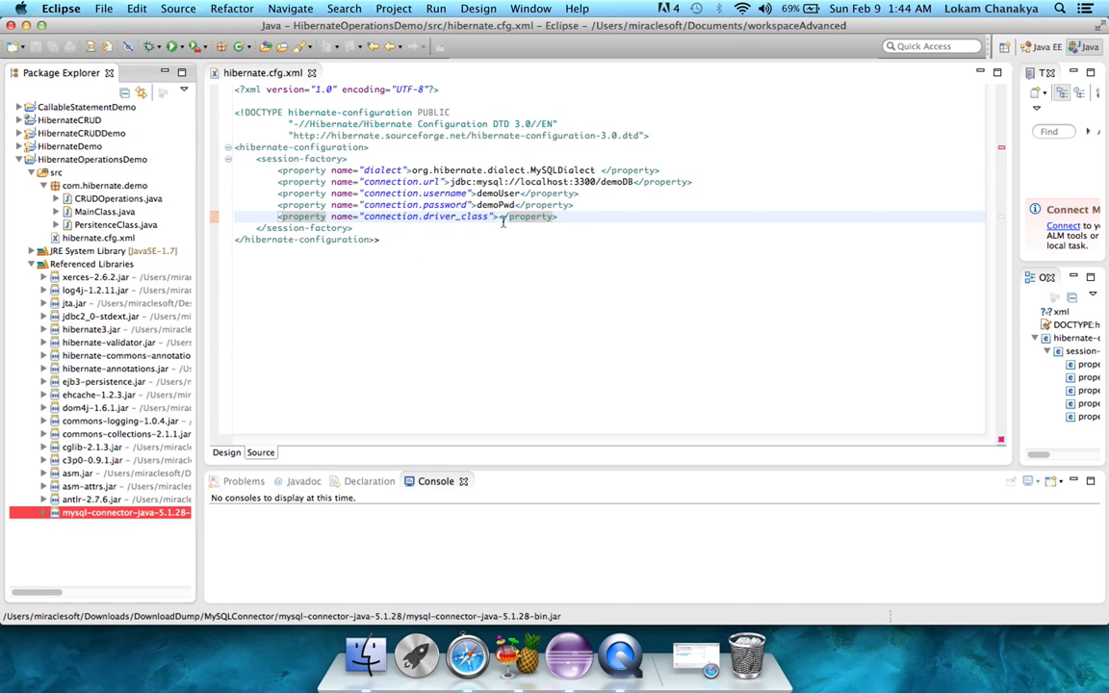
{"action": "left_click", "coordinate": [498, 216]}
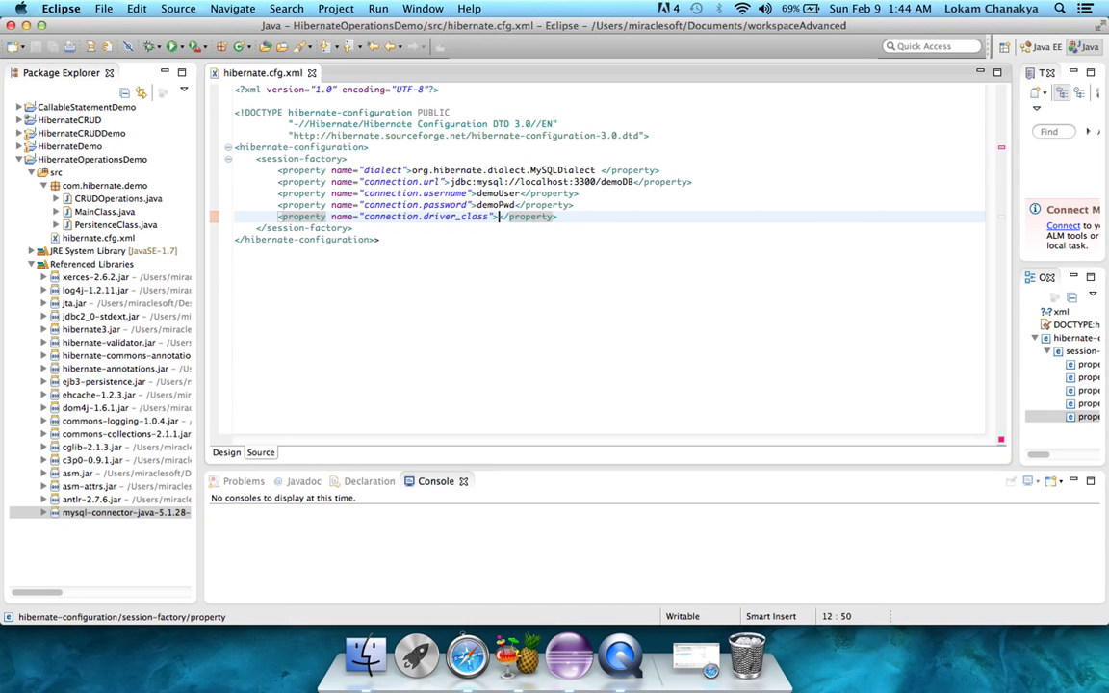
{"action": "type", "text": "com.mysql.jdbc.Driver"}
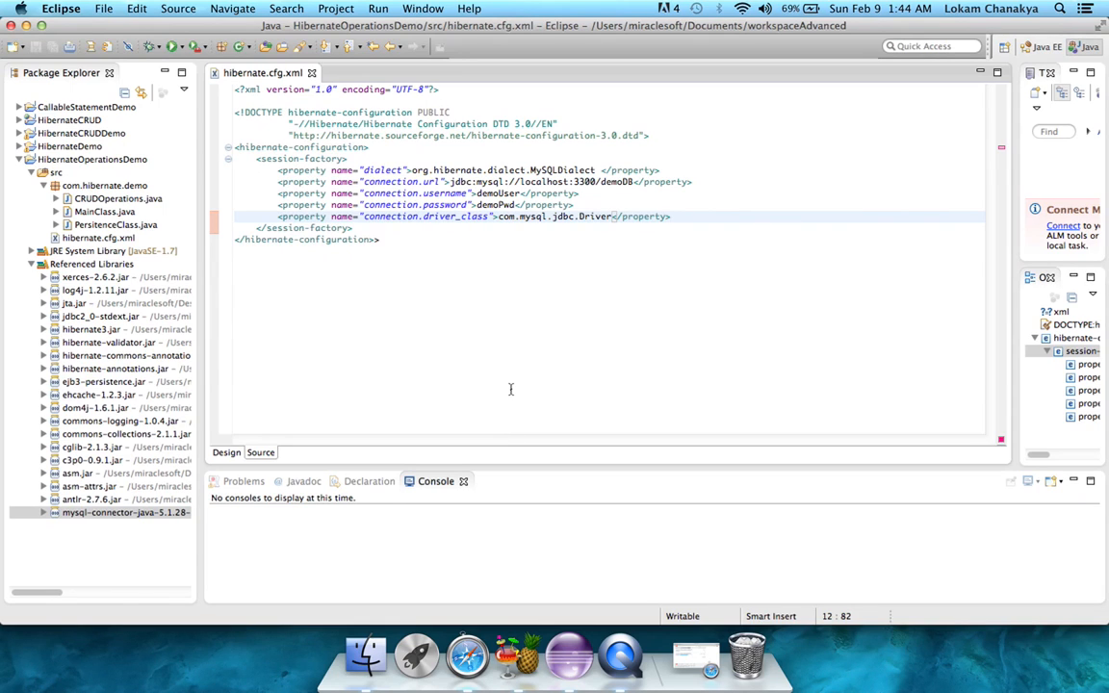
{"action": "left_click", "coordinate": [670, 216]}
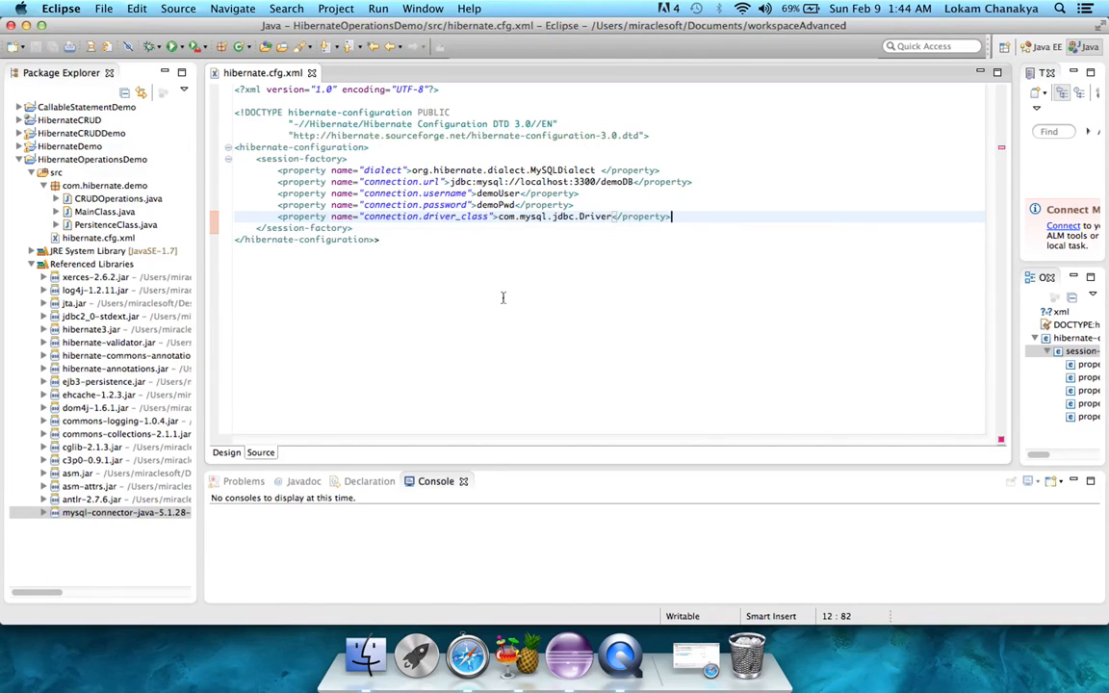
{"action": "mouse_move", "coordinate": [437, 352]}
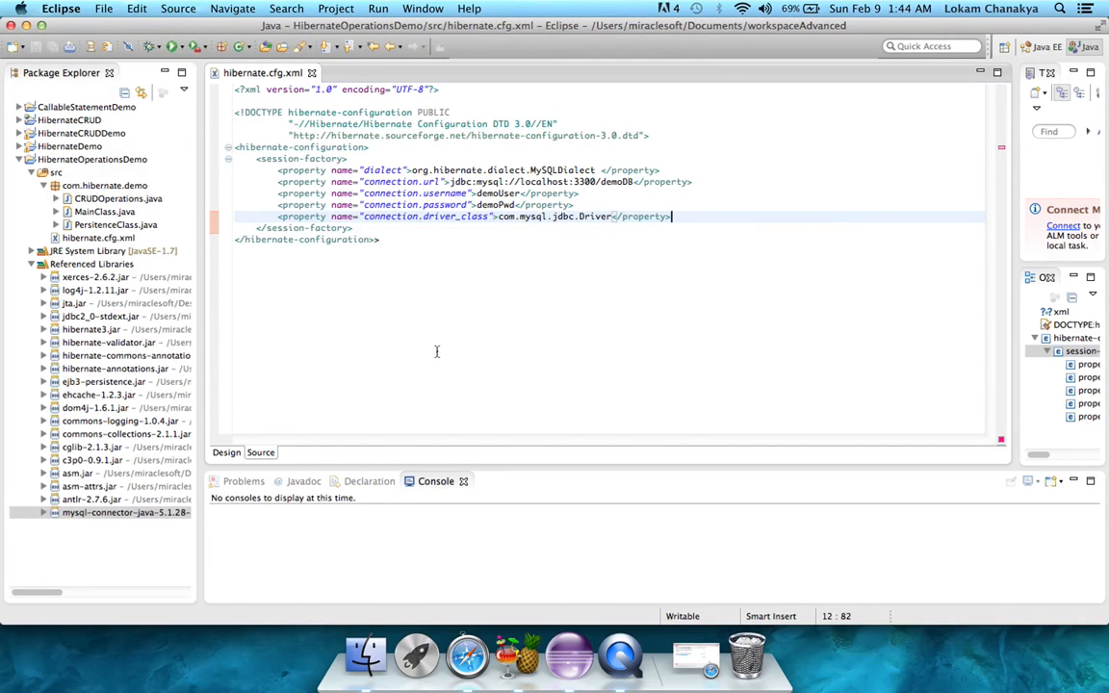
{"action": "mouse_move", "coordinate": [501, 321]}
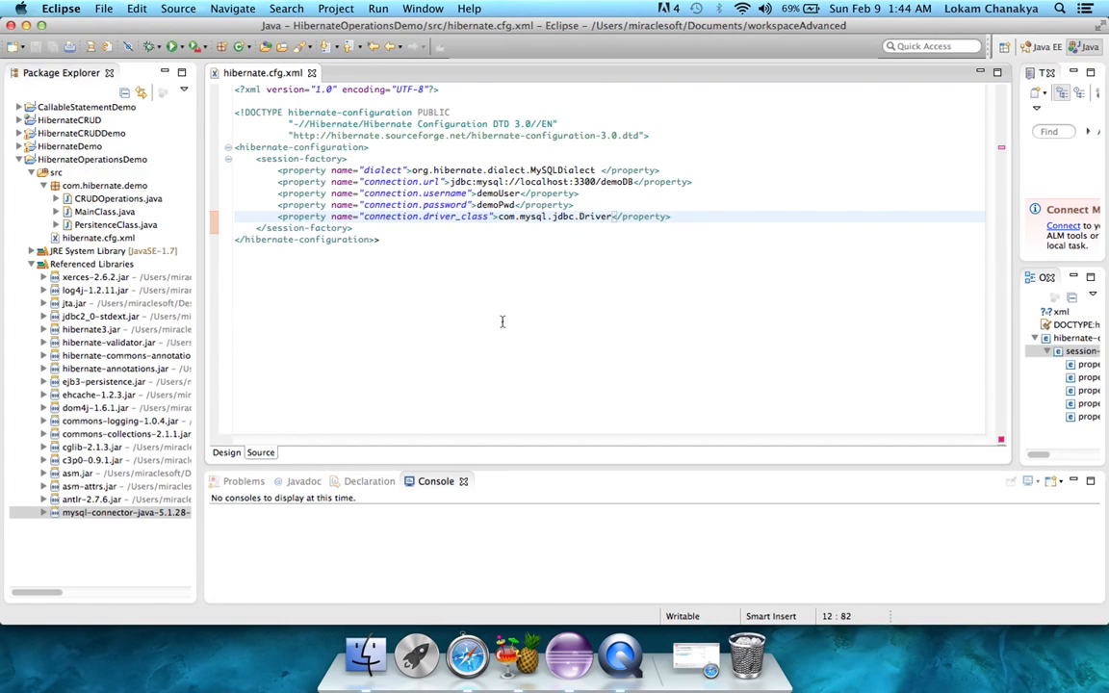
{"action": "left_click", "coordinate": [671, 216]}
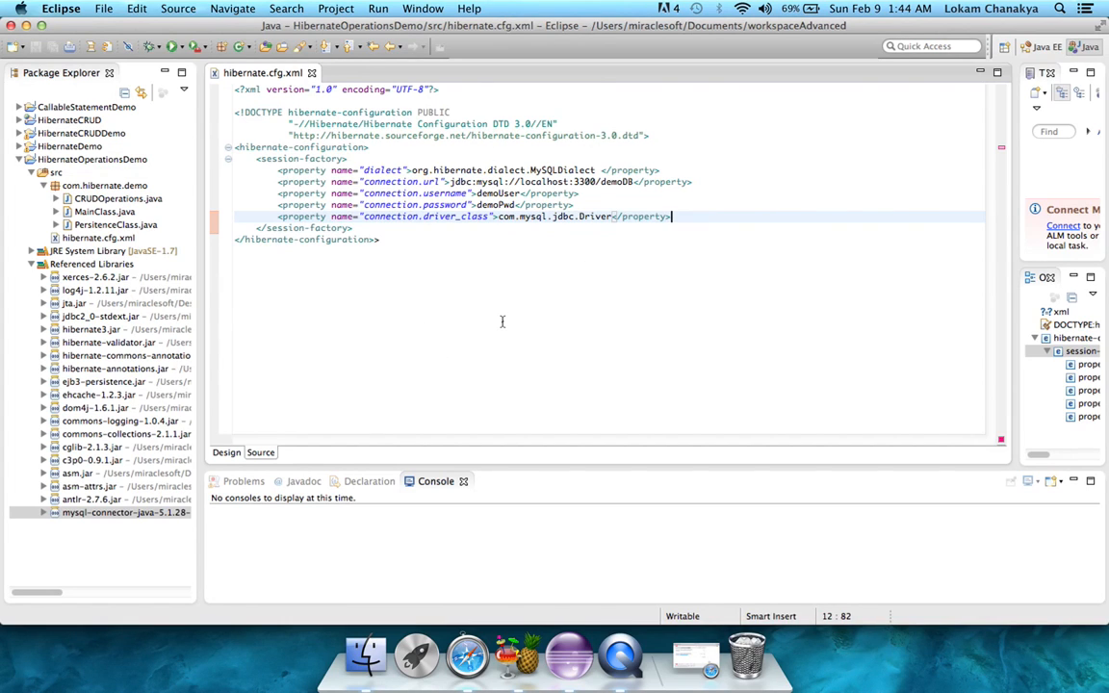